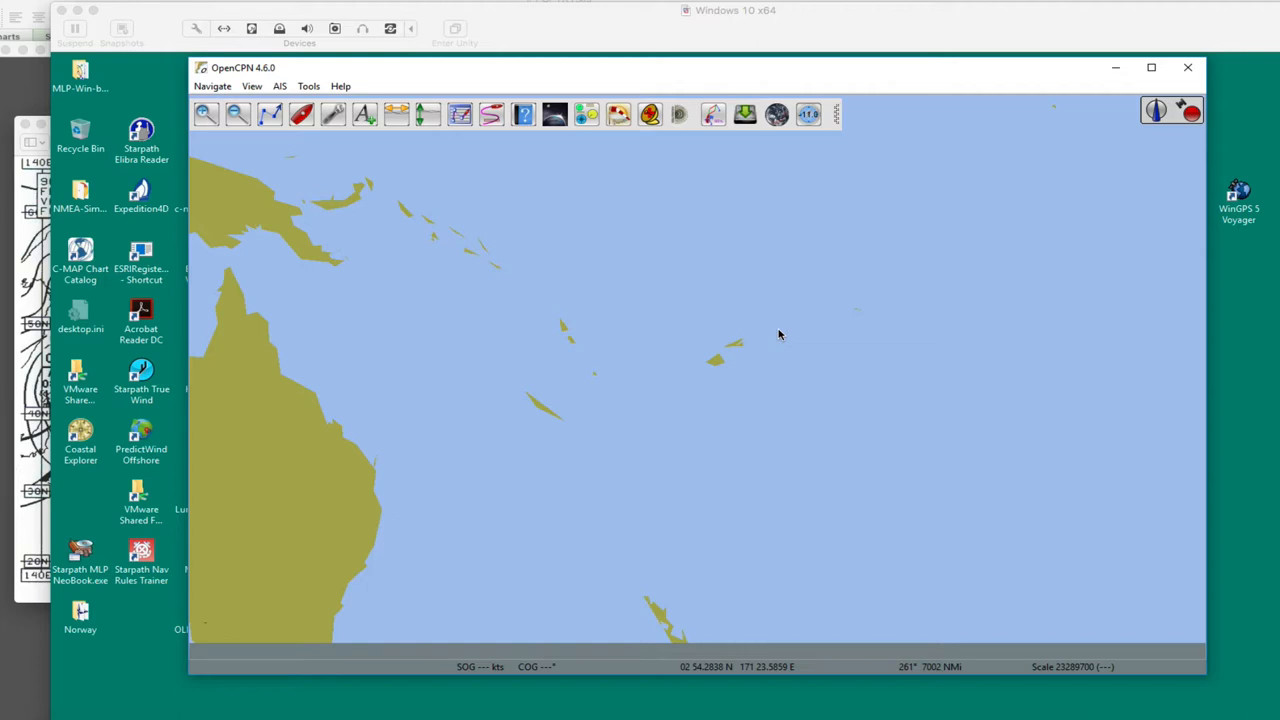
mouse_move(780, 258)
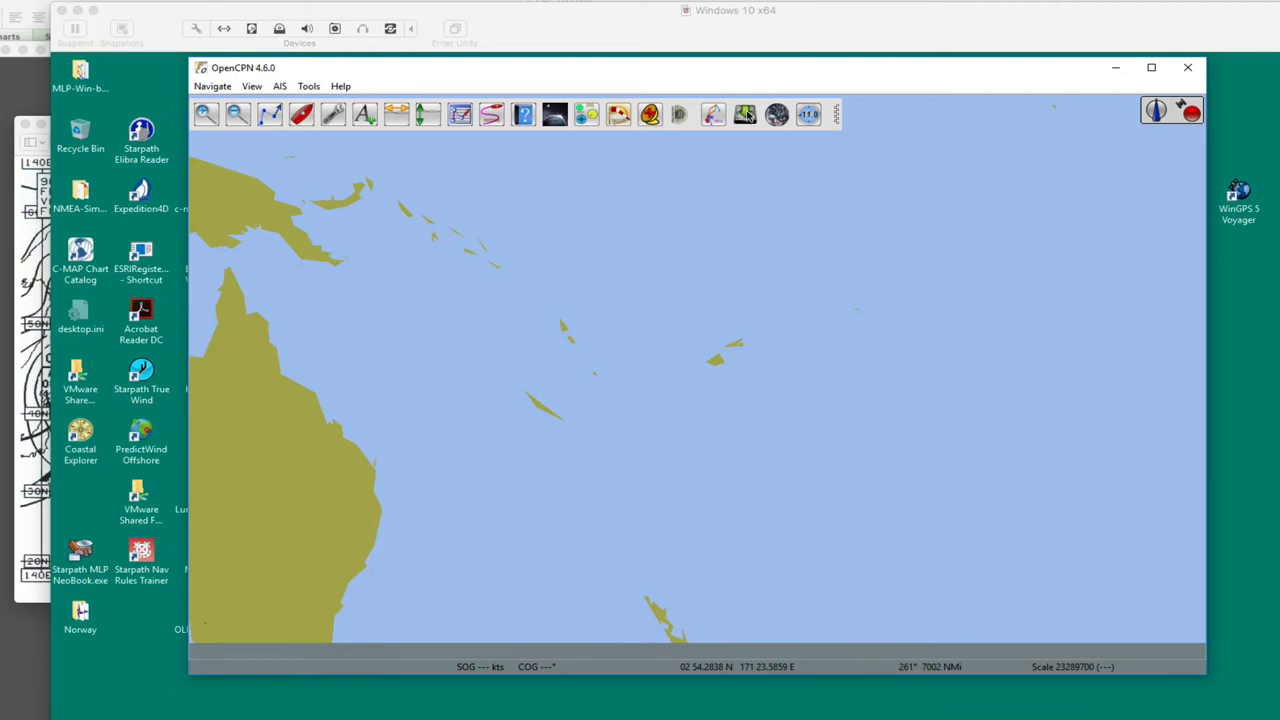
mouse_move(388, 4)
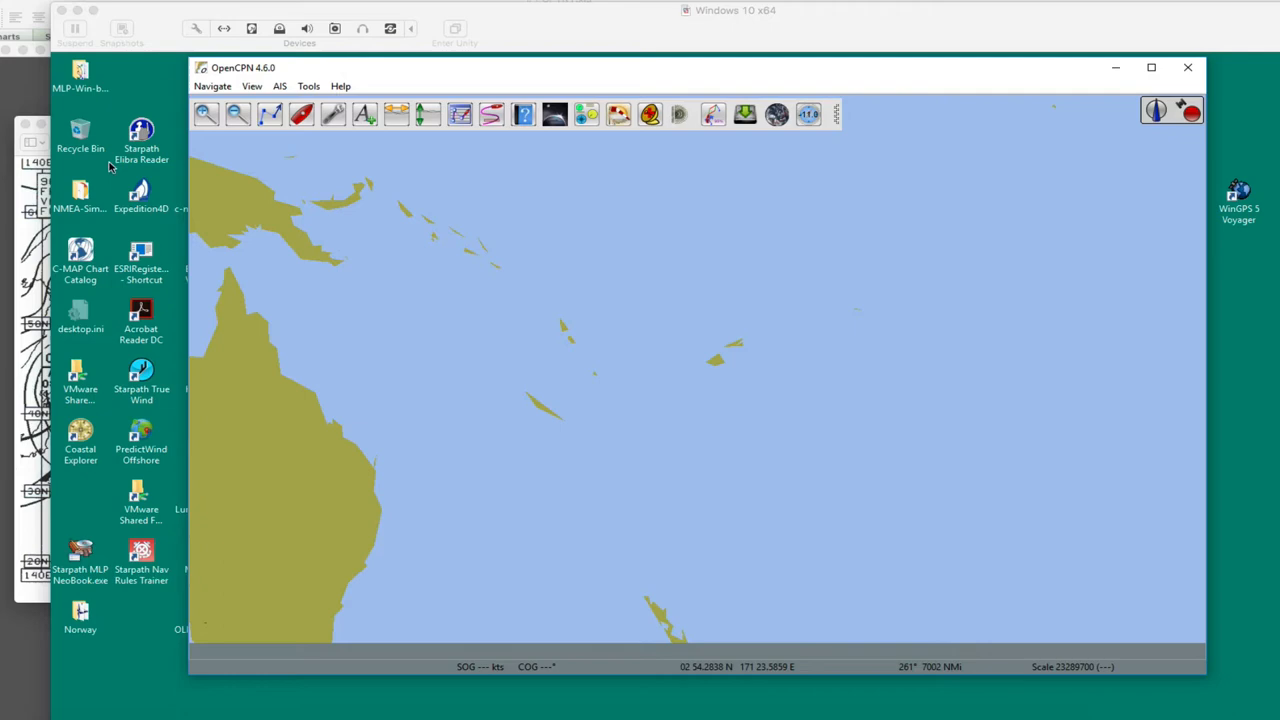
mouse_move(32, 244)
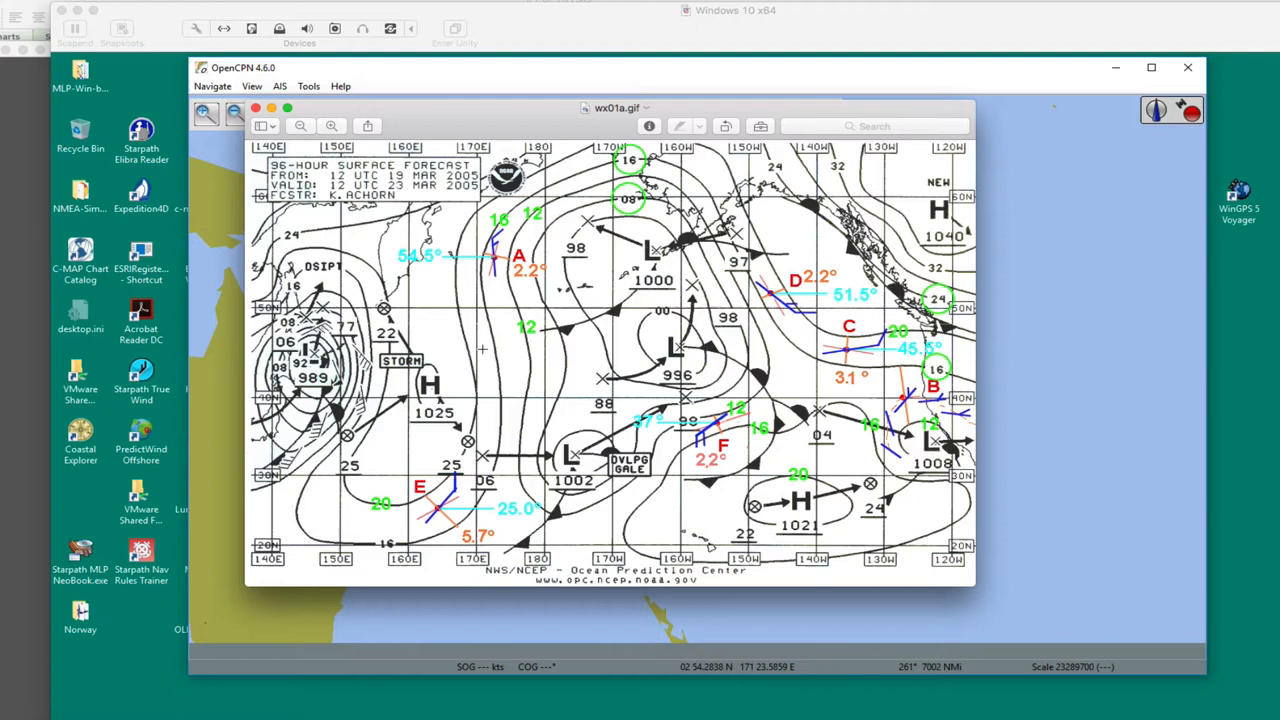
mouse_move(550, 360)
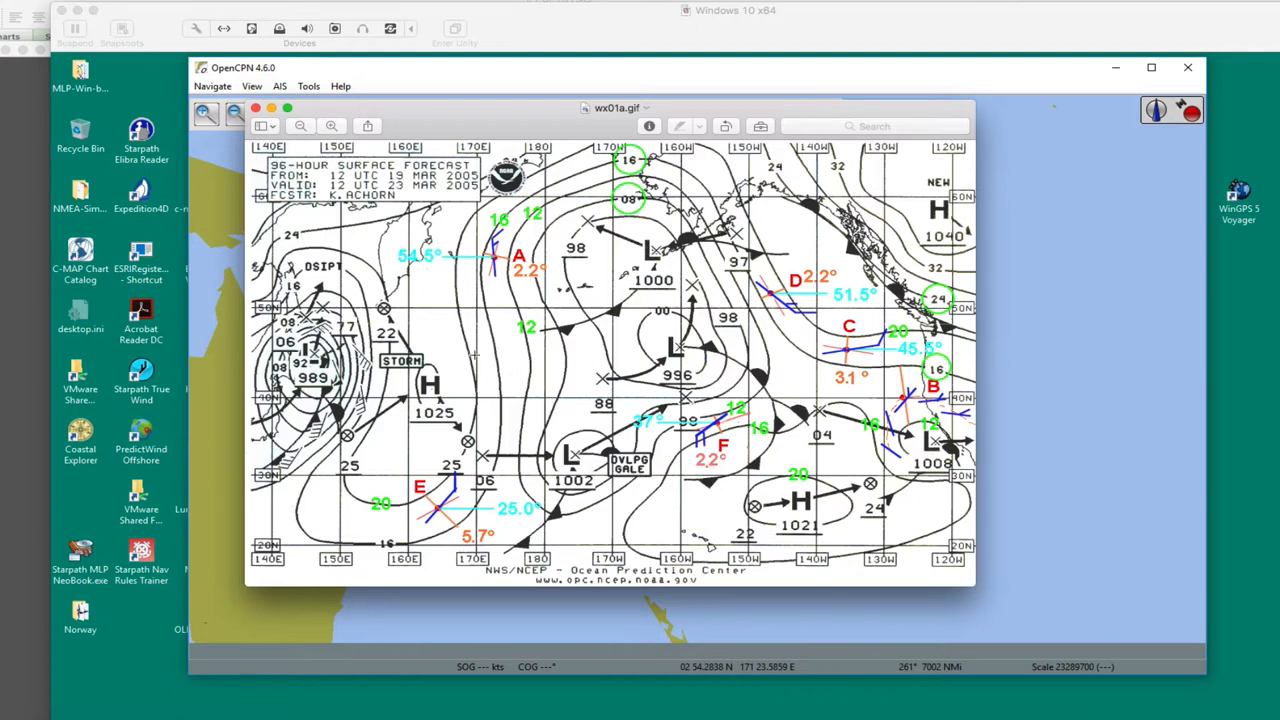
mouse_move(484, 370)
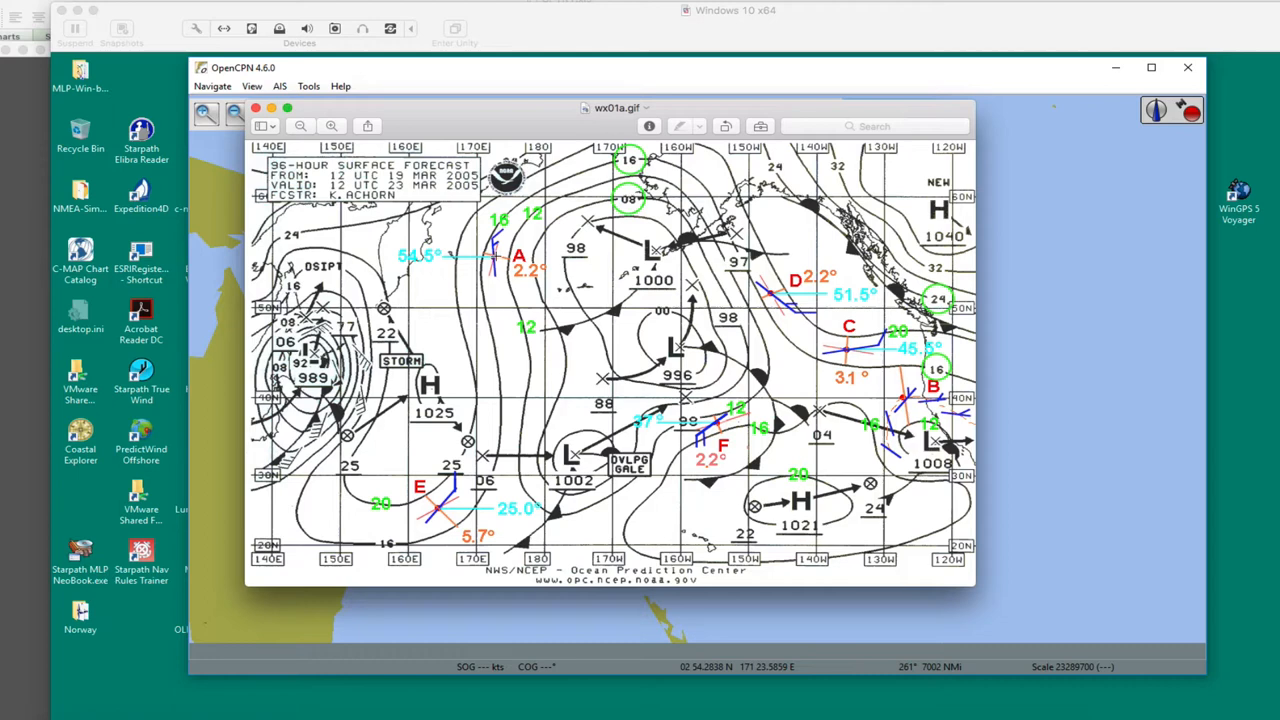
mouse_move(484, 404)
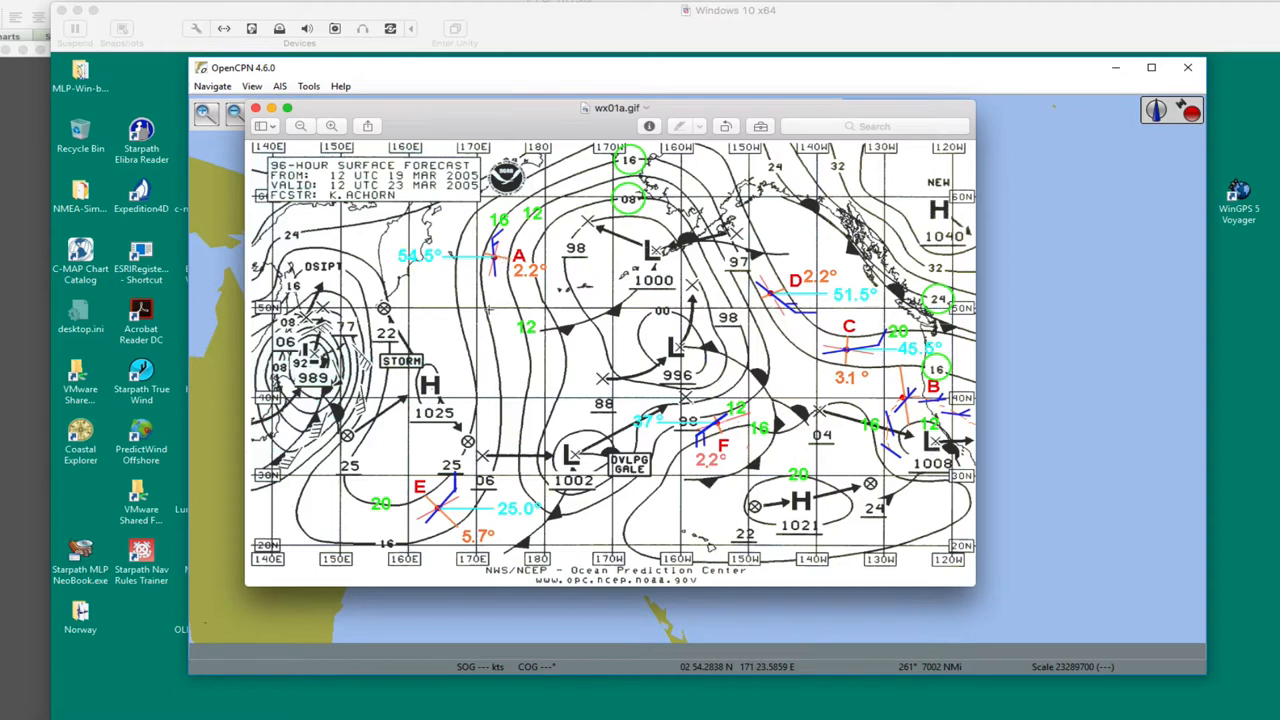
mouse_move(480, 348)
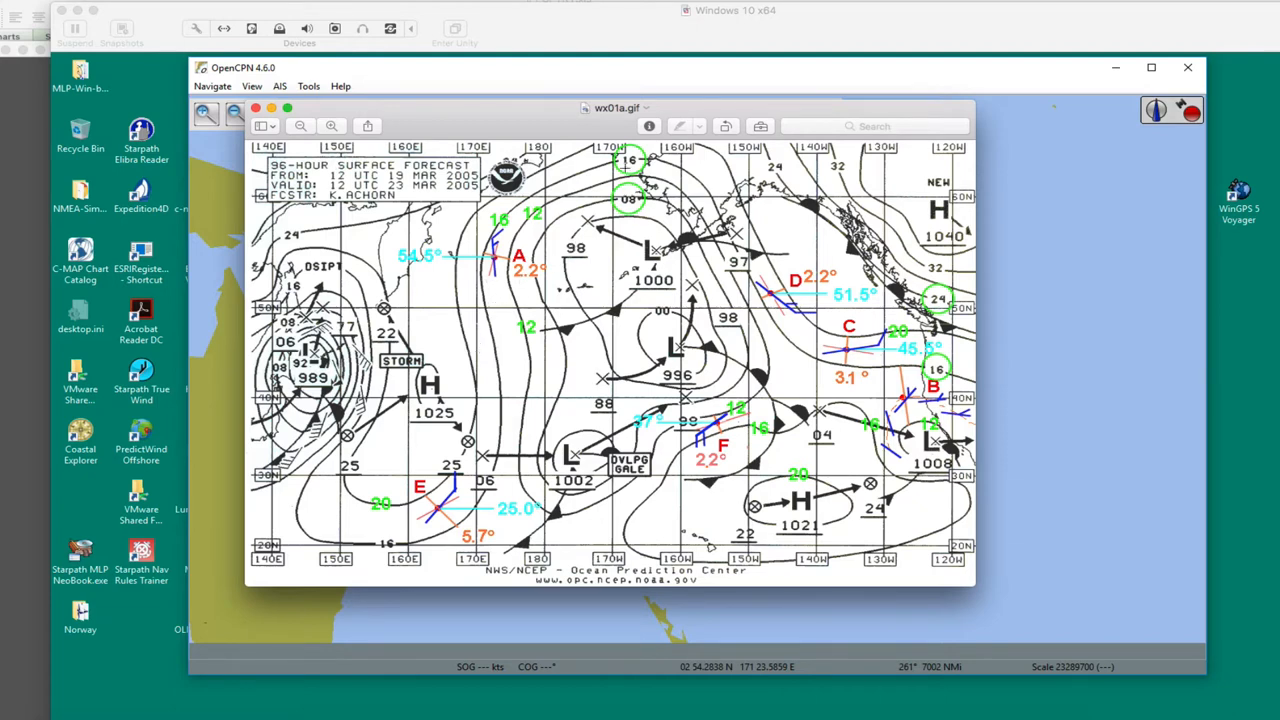
mouse_move(1010, 220)
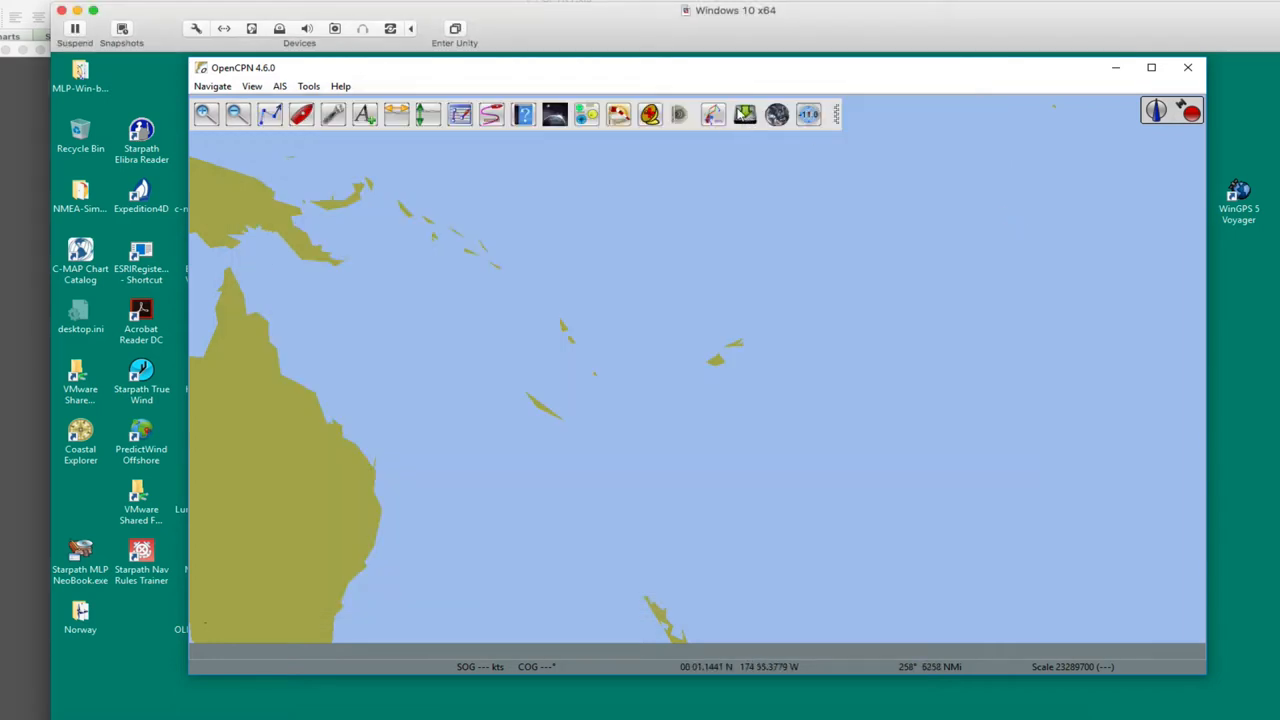
mouse_move(744, 114)
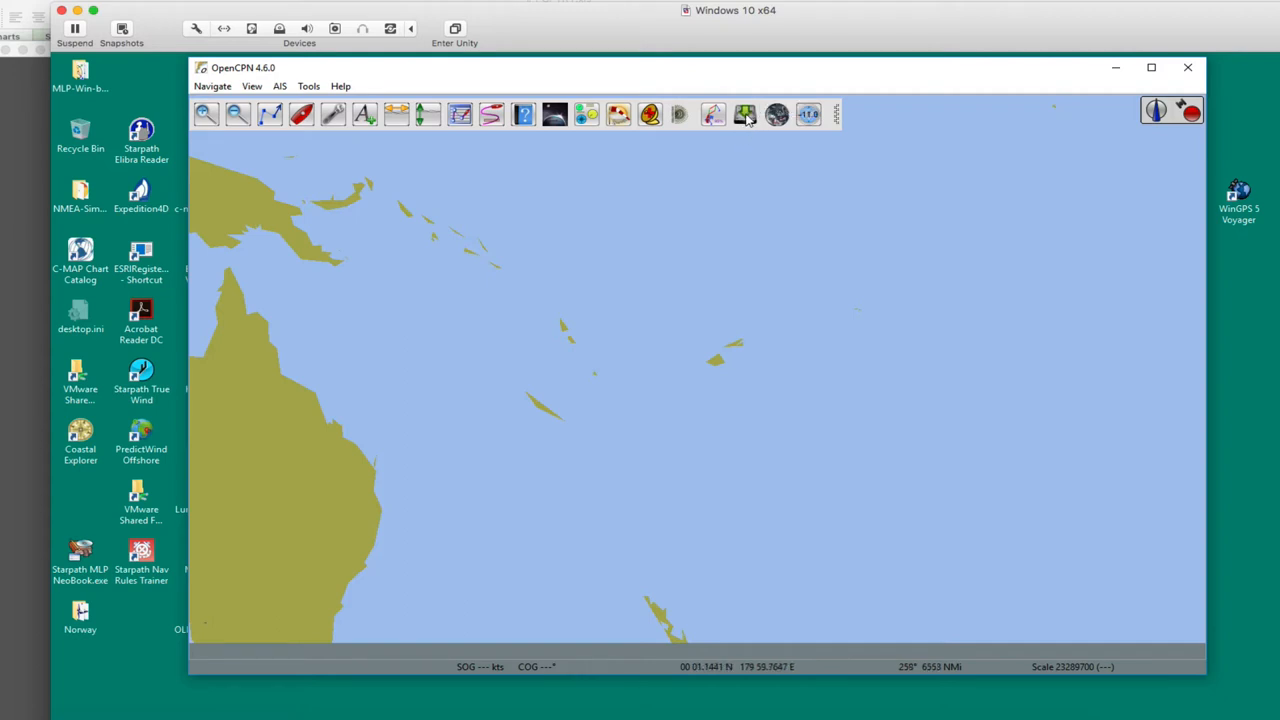
mouse_move(744, 114)
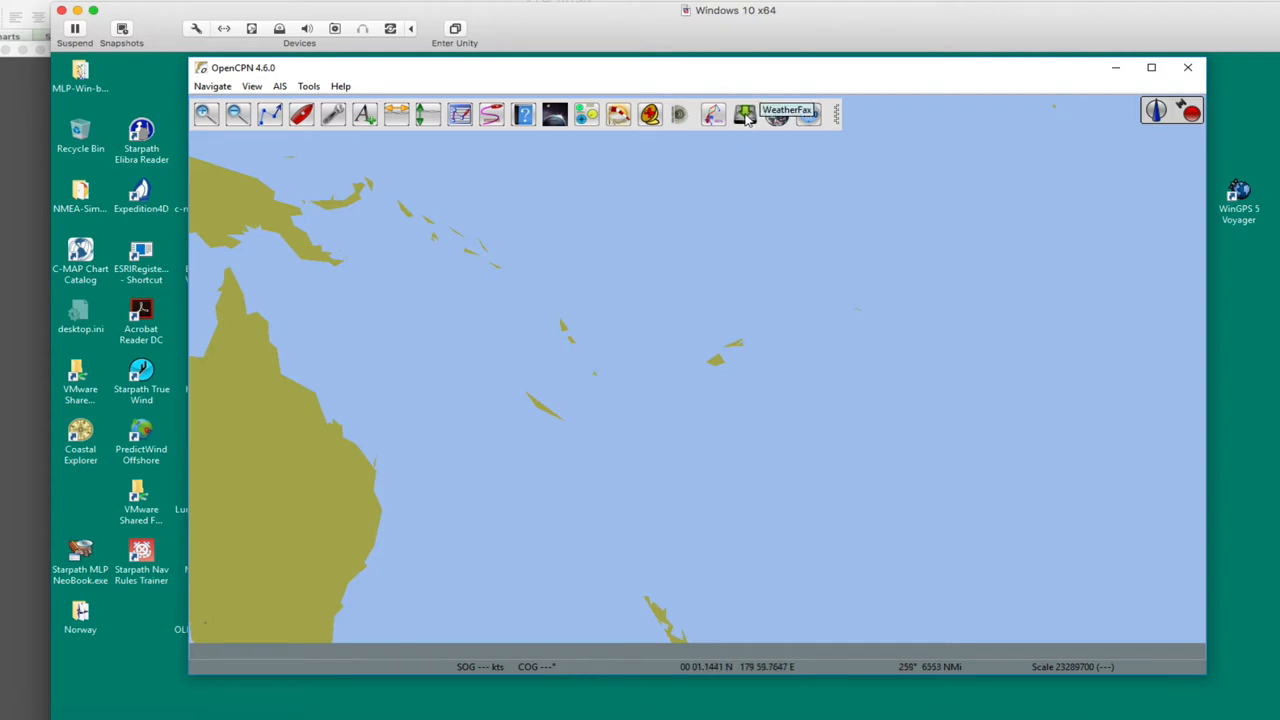
Launch the Weather Fax plugin and request its Open Weather Fax Input File dialog.
left_click(744, 114)
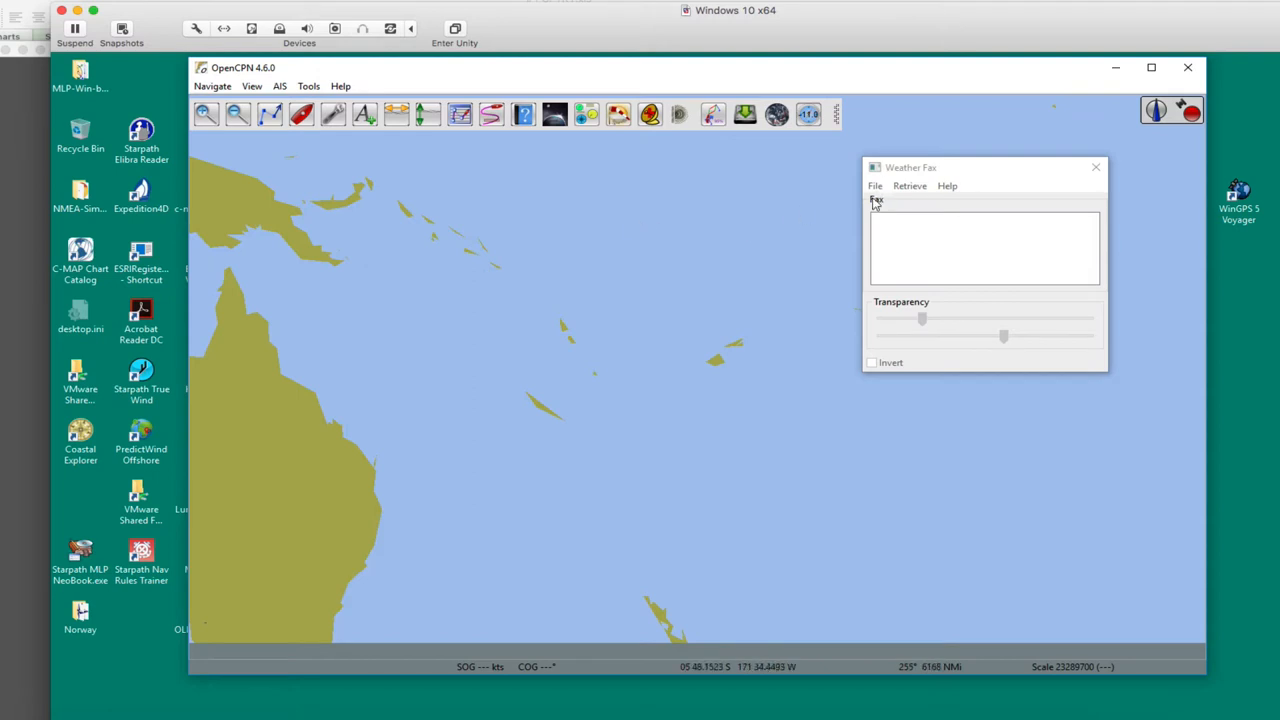
mouse_move(892, 206)
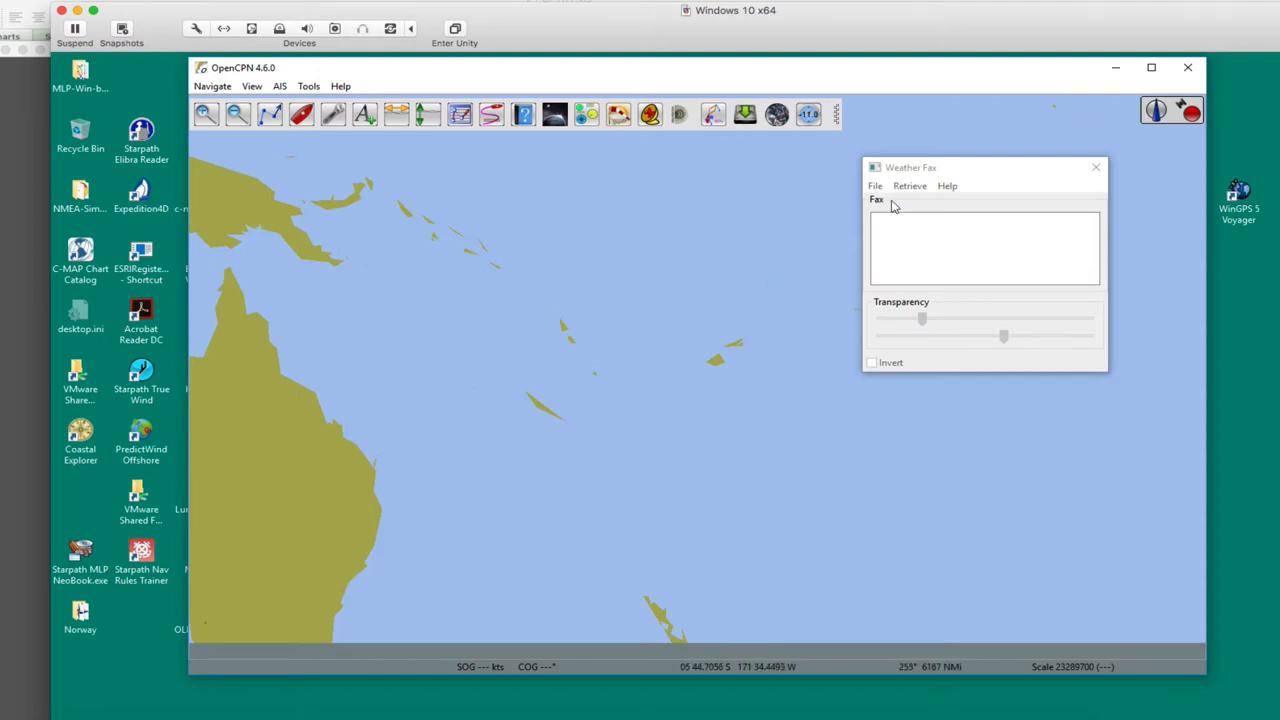
left_click(876, 186)
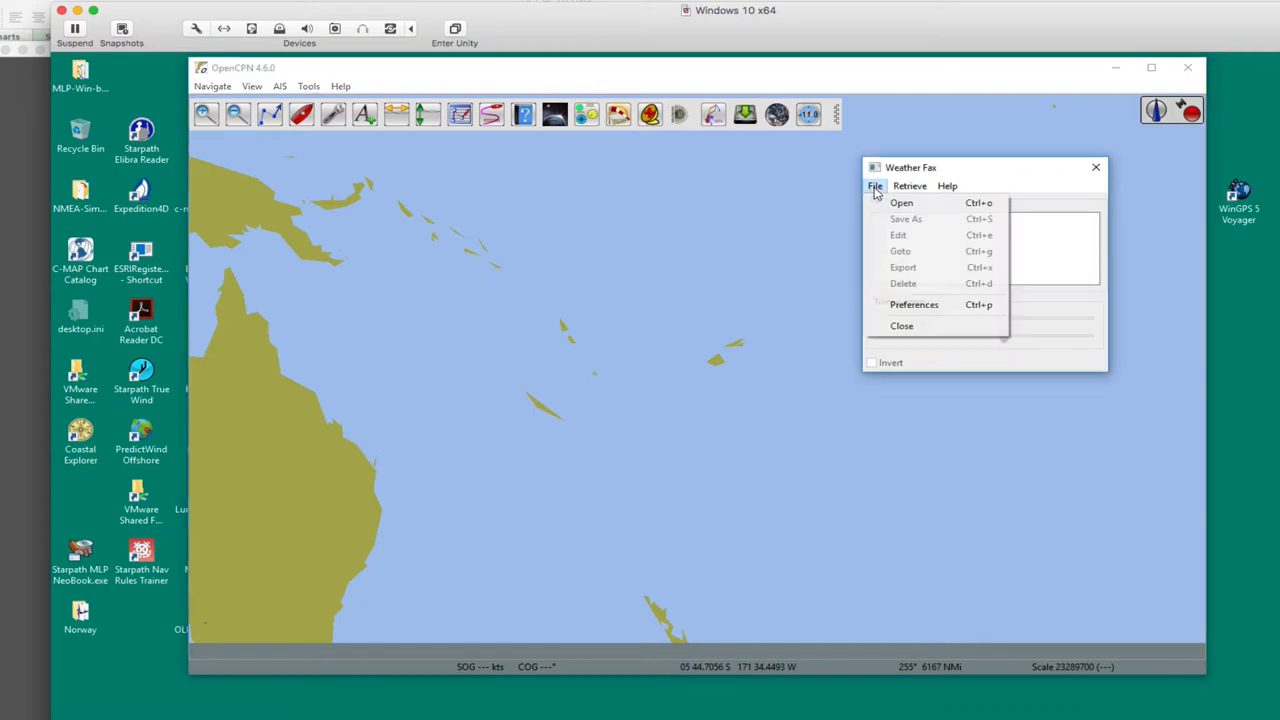
left_click(900, 202)
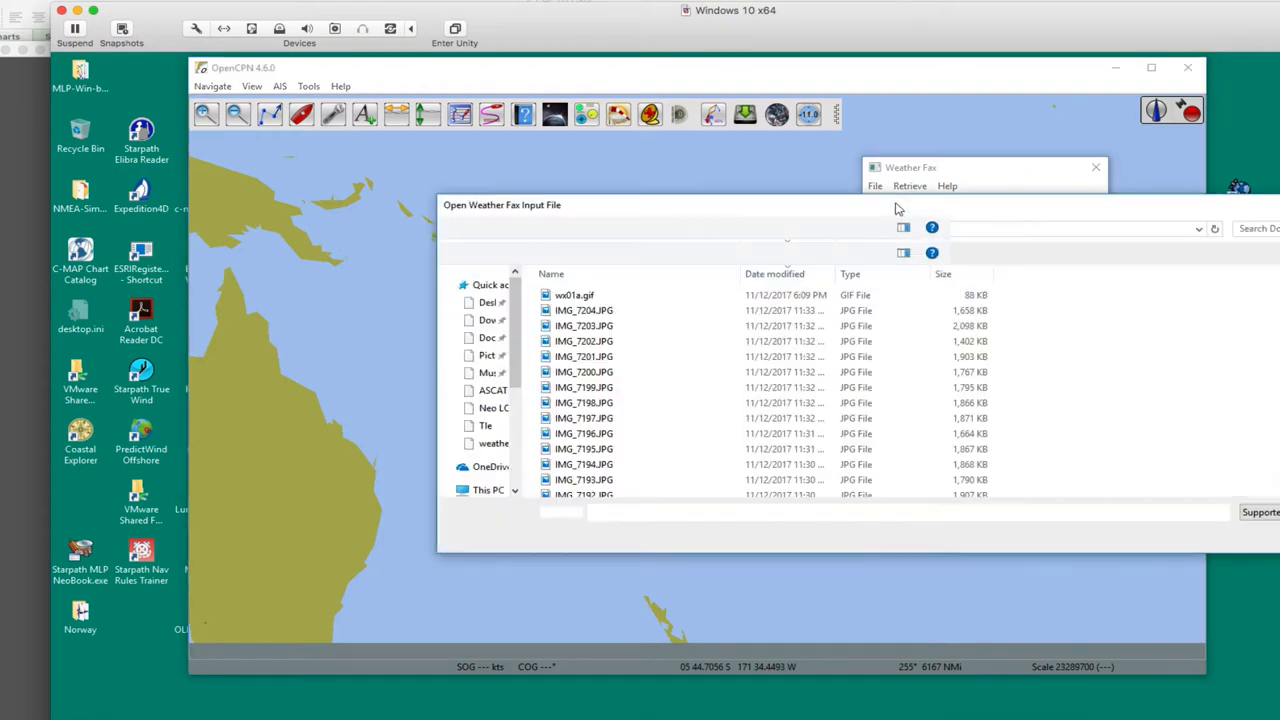
Load wx01a.gif into the Weather Fax Image wizard.
left_click(572, 294)
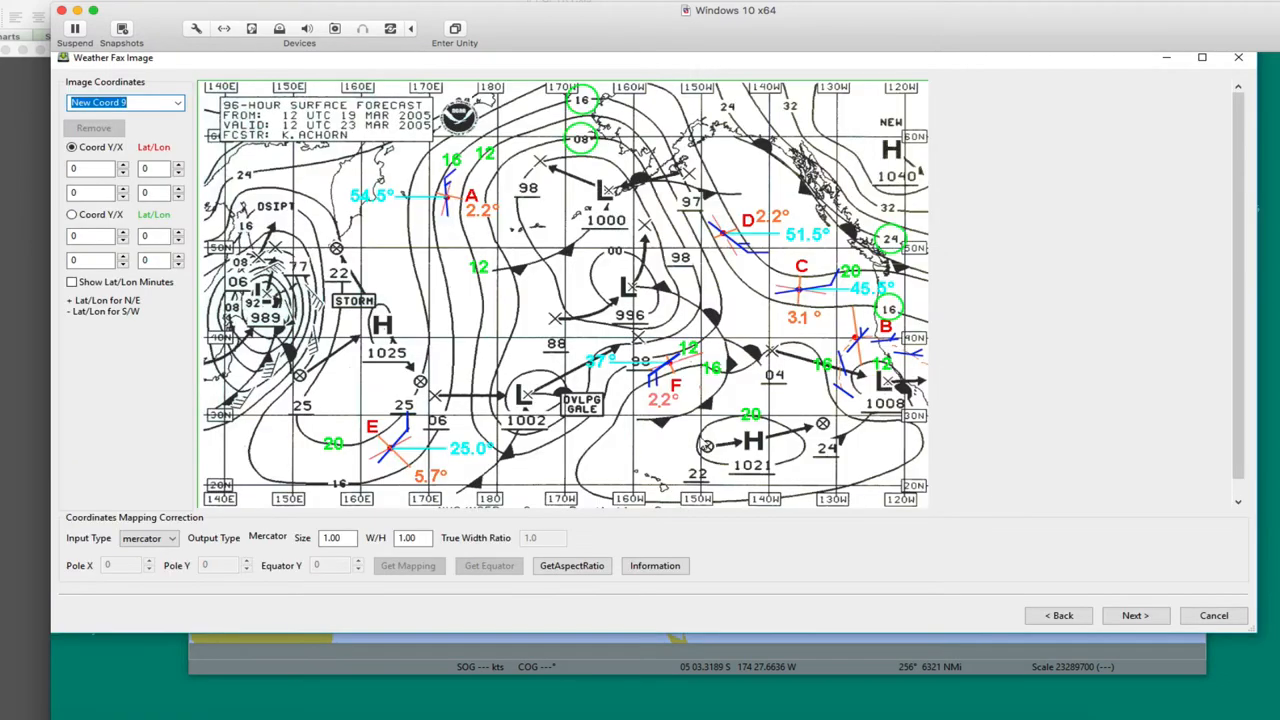
mouse_move(444, 74)
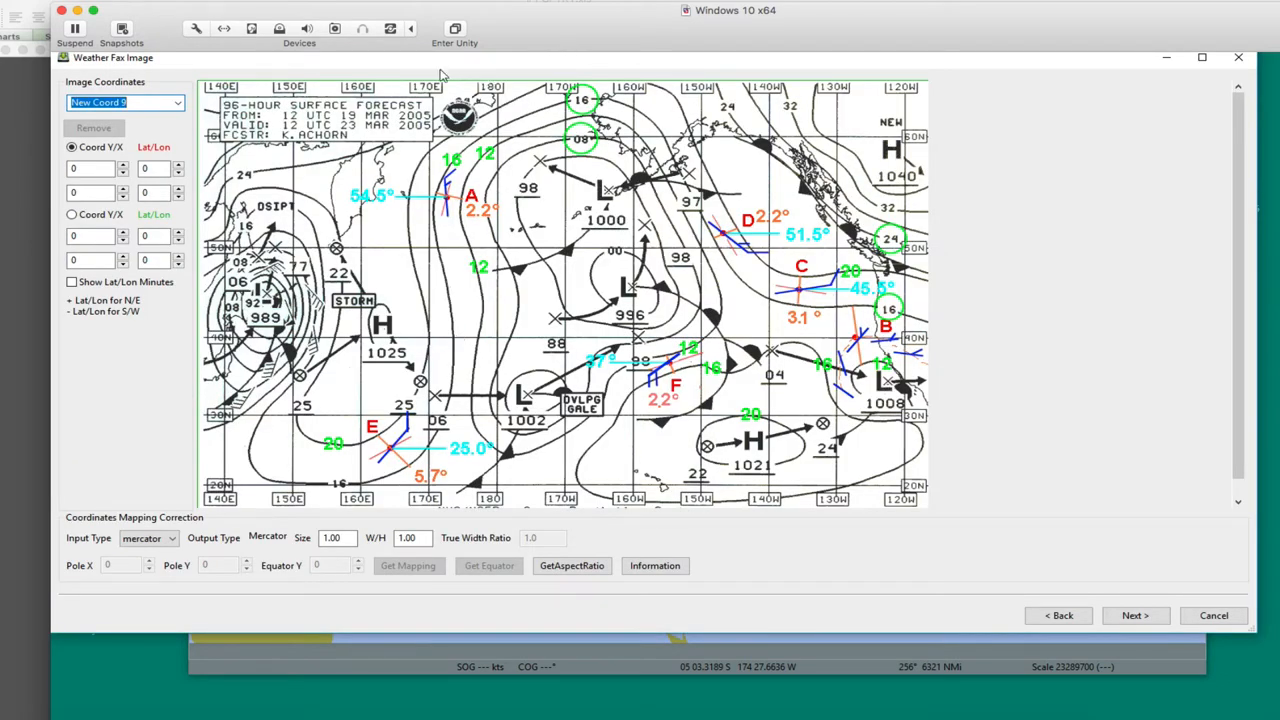
mouse_move(484, 328)
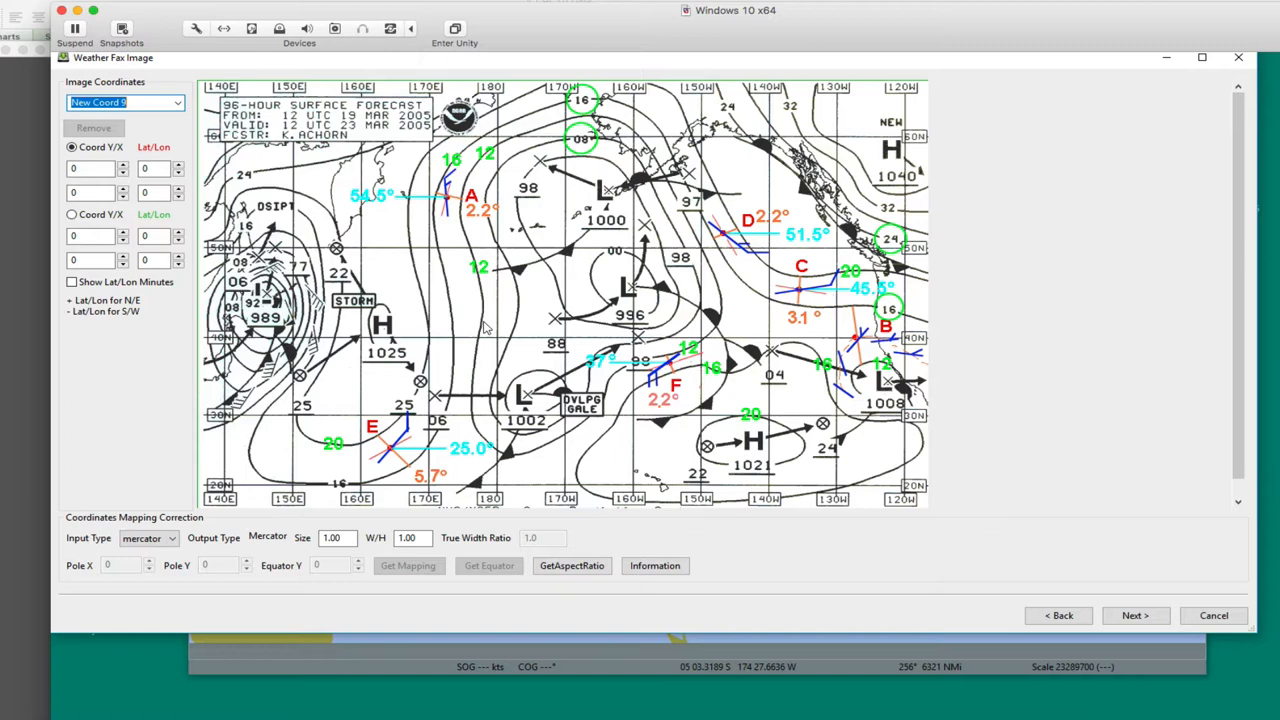
mouse_move(540, 308)
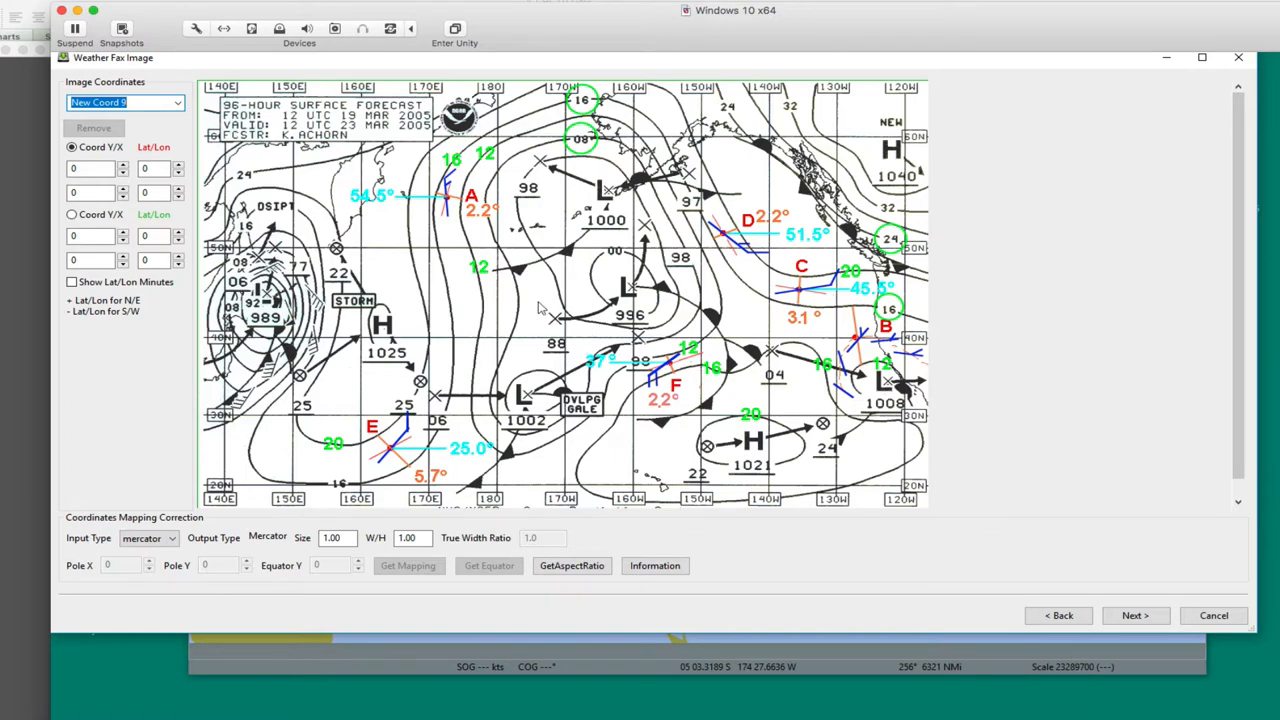
mouse_move(572, 264)
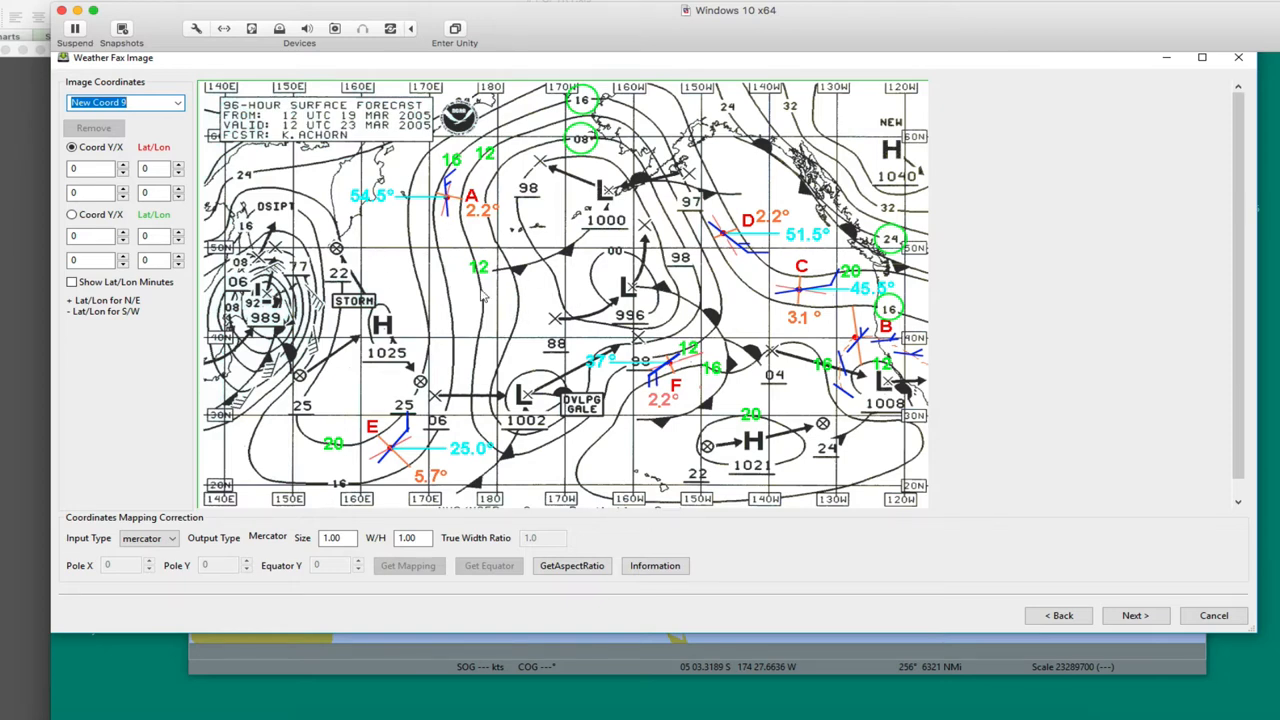
mouse_move(540, 312)
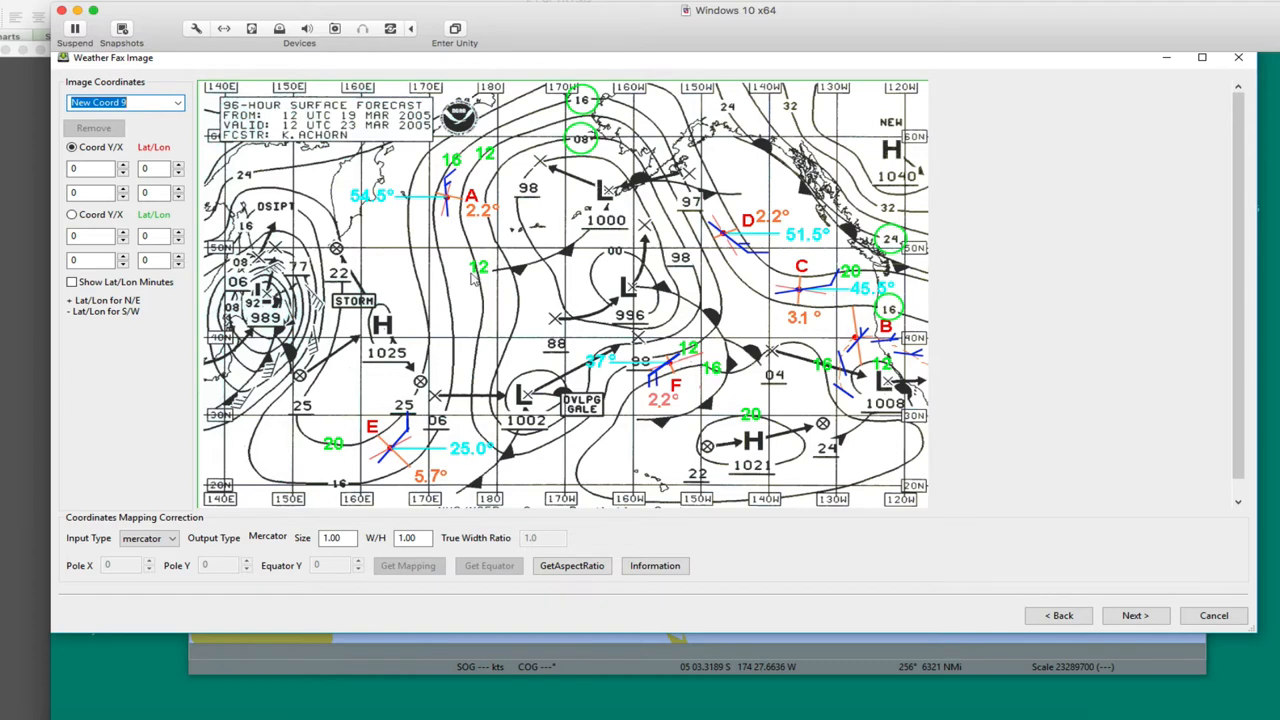
mouse_move(356, 192)
type("140")
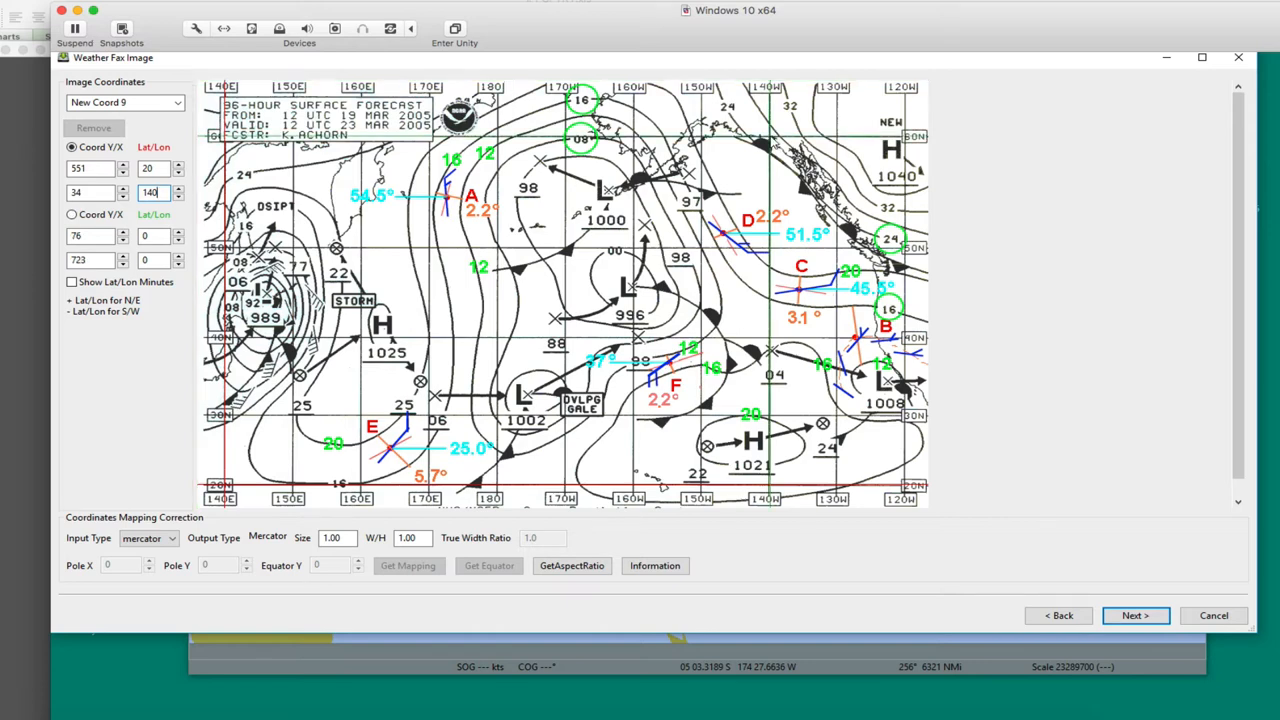
mouse_move(752, 156)
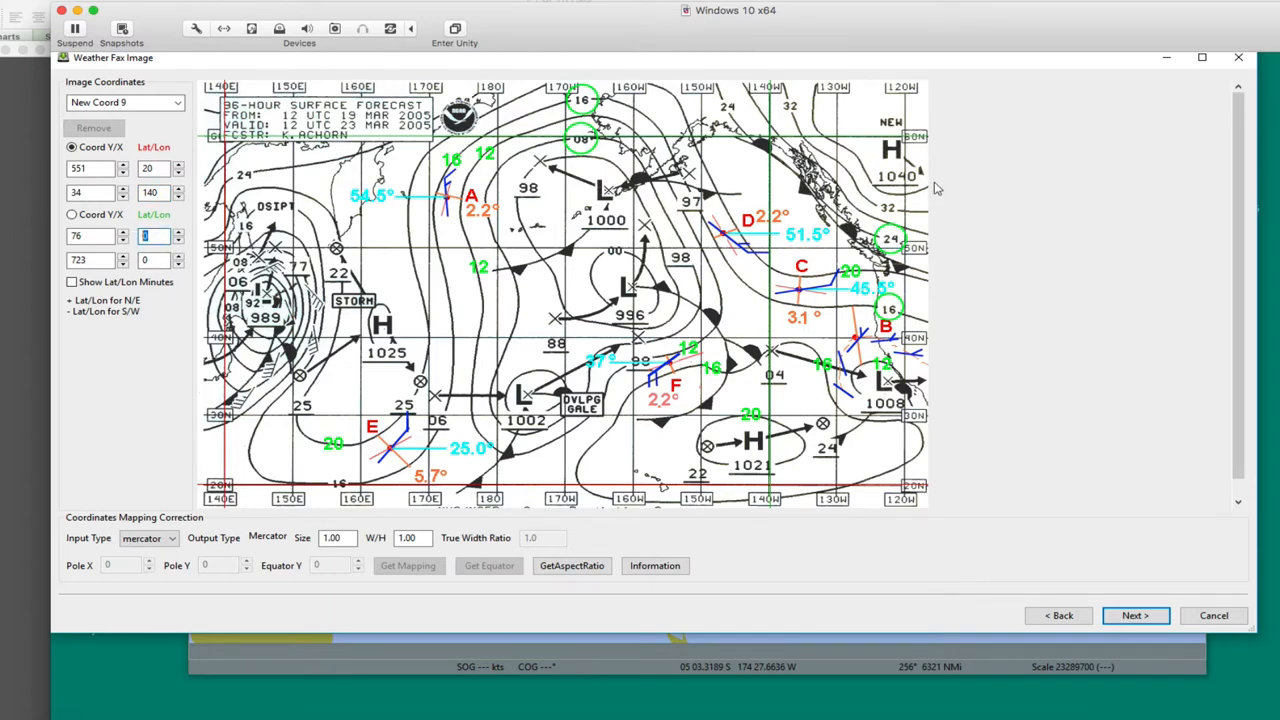
Enter 60 for the last reference coordinate and accept Coord 1 and Coord 2.
type("60")
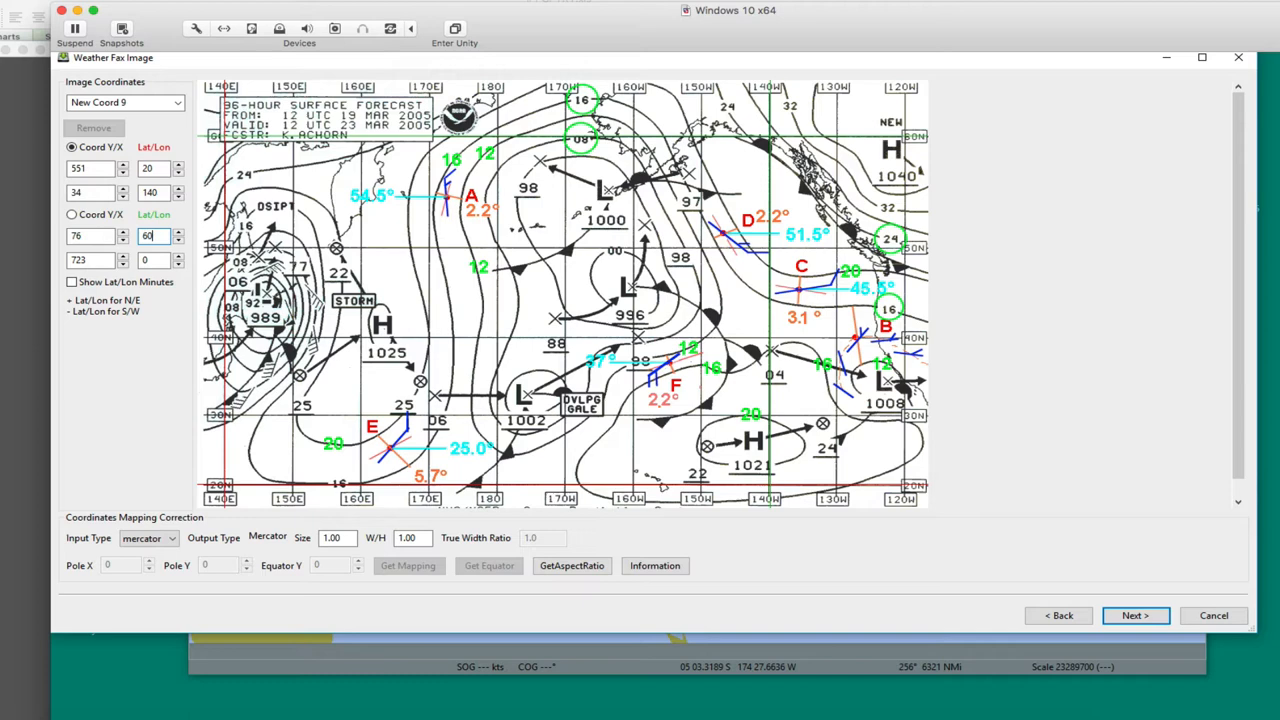
mouse_move(740, 372)
type("-140")
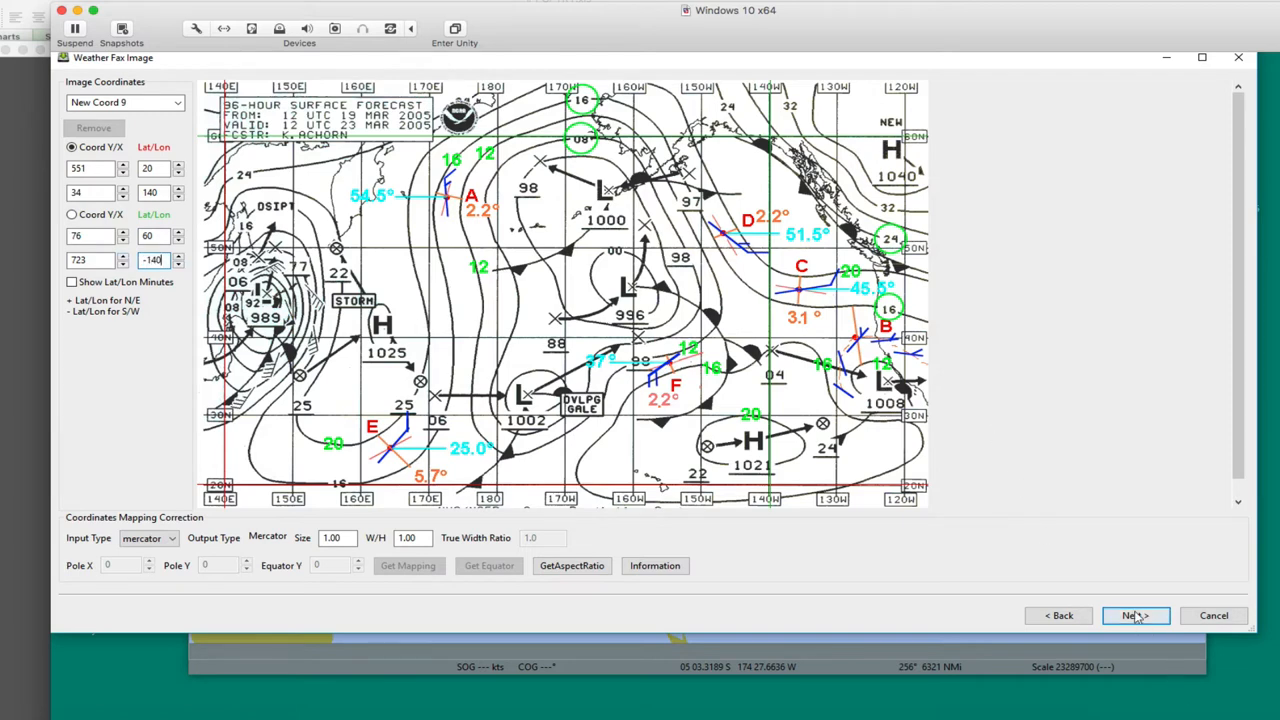
left_click(1134, 616)
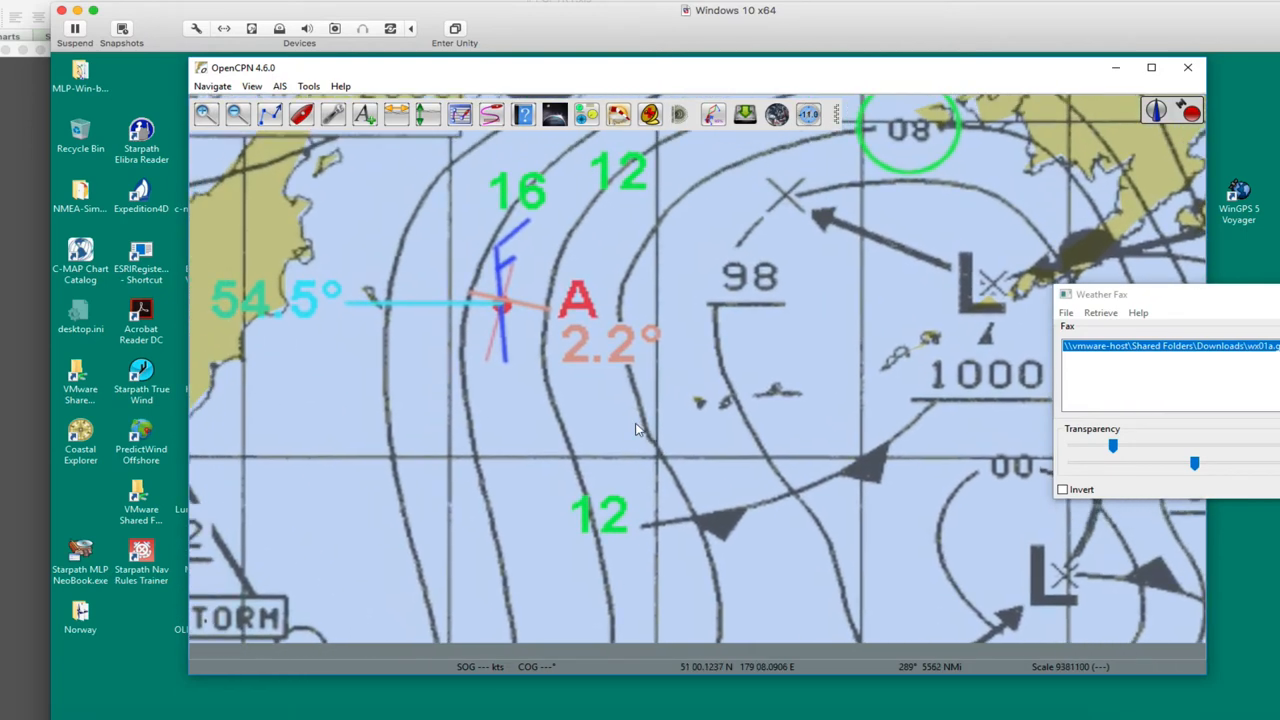
mouse_move(510, 344)
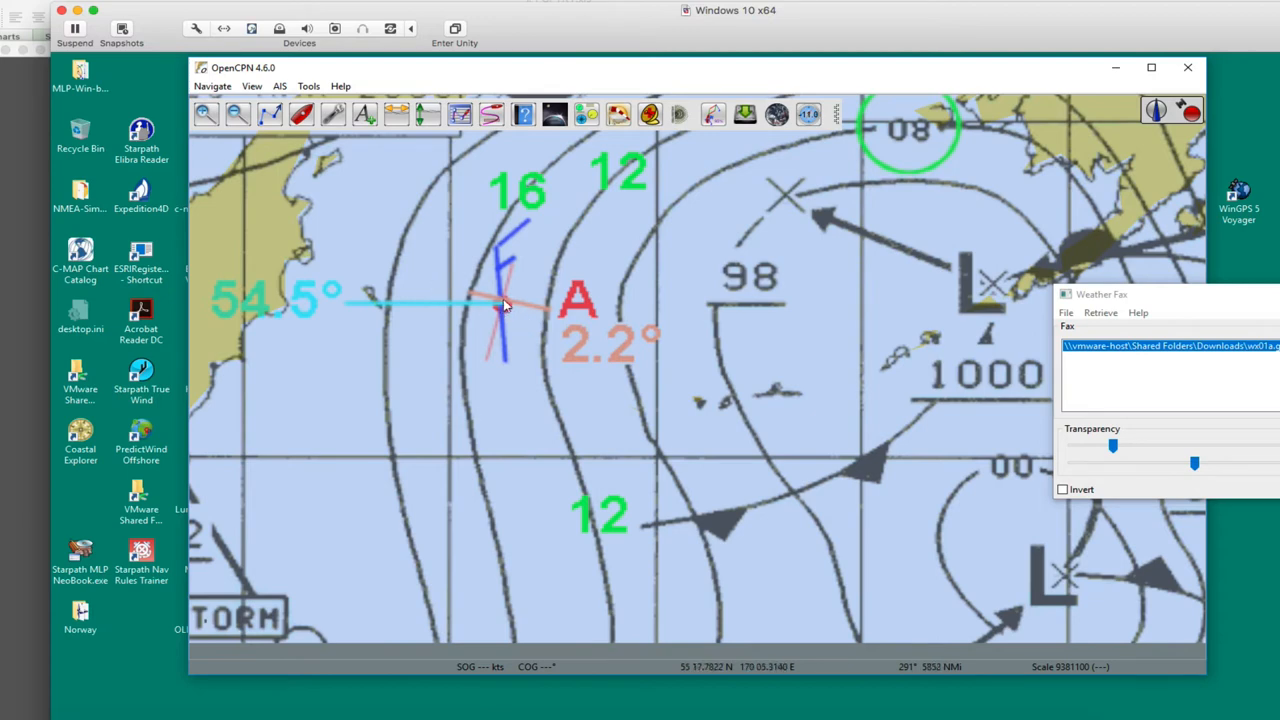
mouse_move(480, 380)
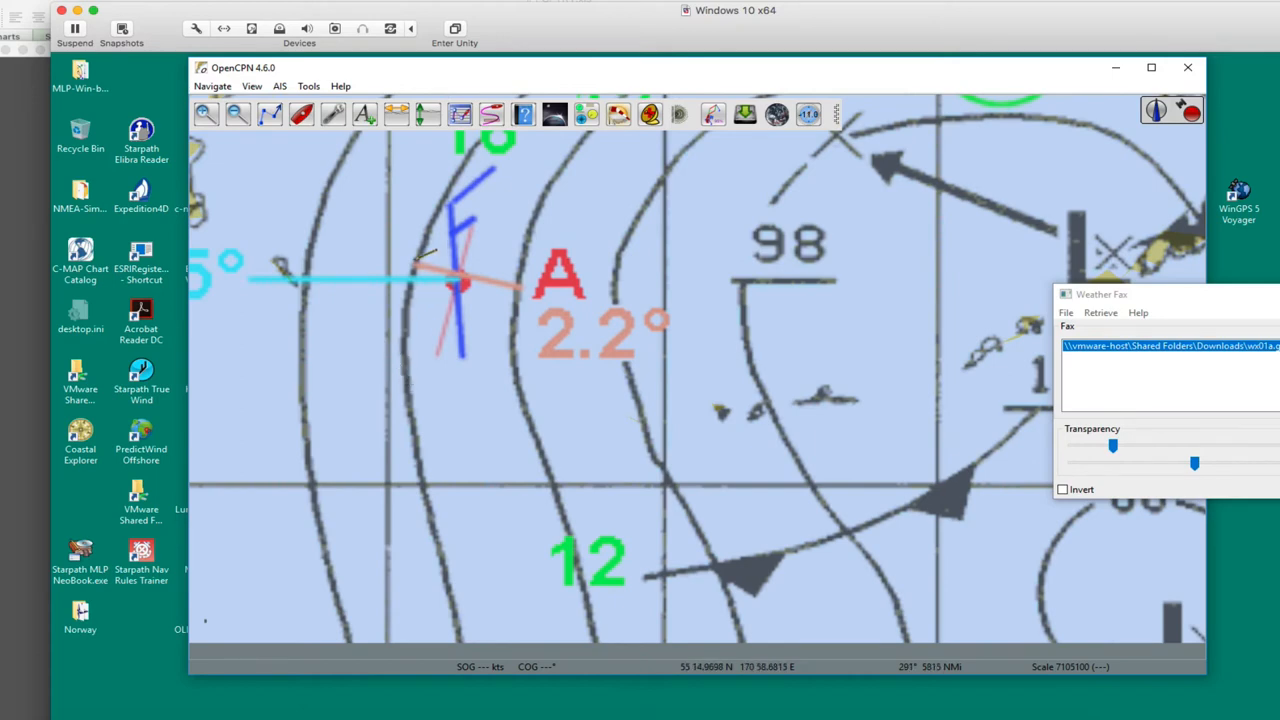
mouse_move(412, 264)
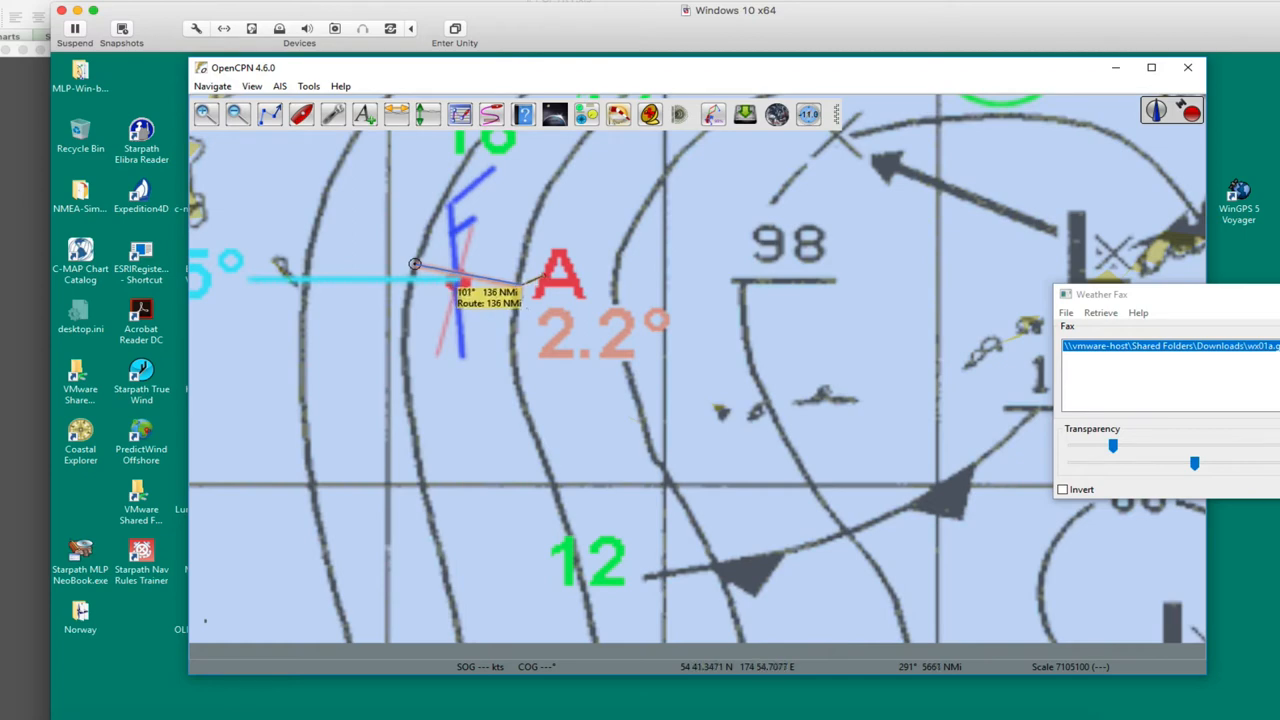
mouse_move(490, 296)
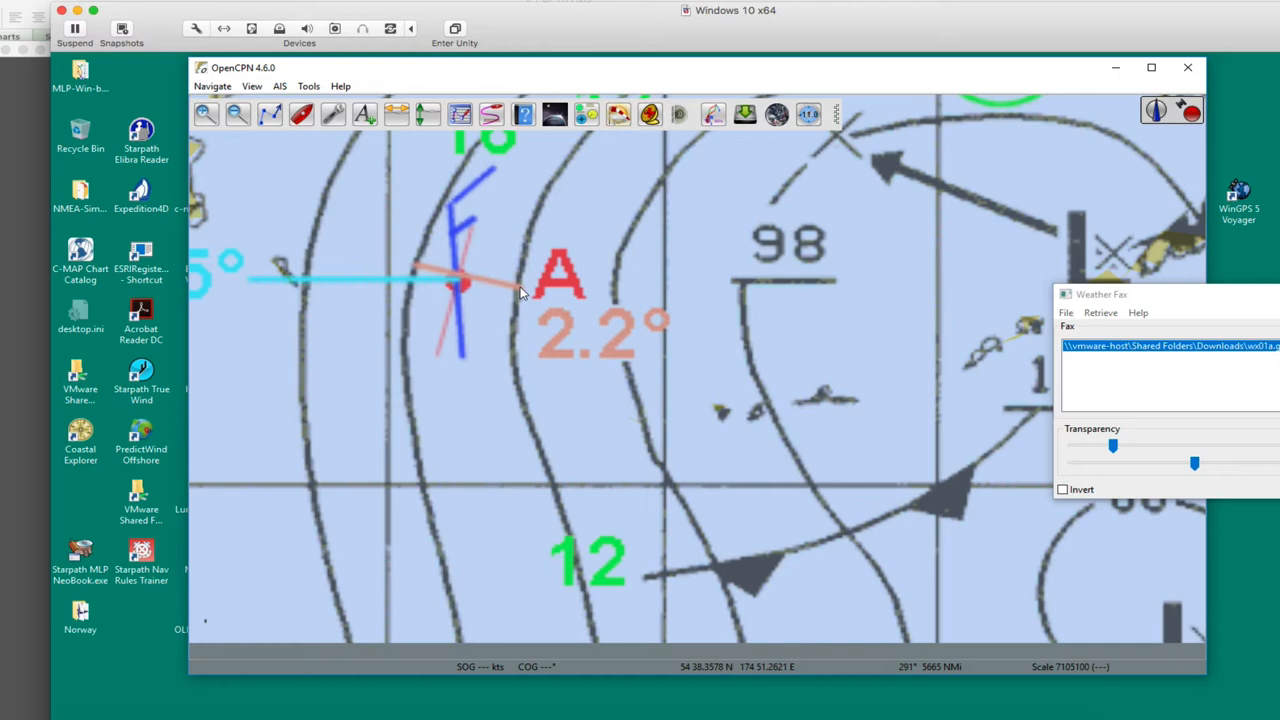
mouse_move(620, 332)
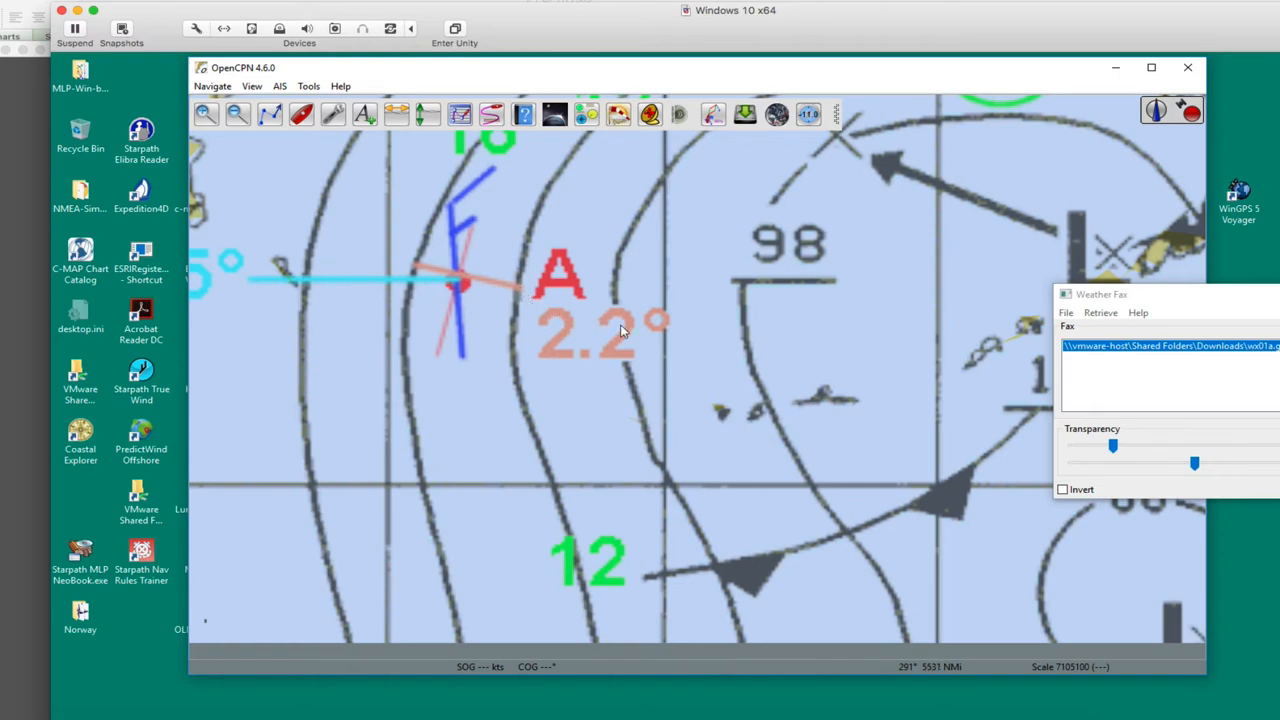
mouse_move(568, 348)
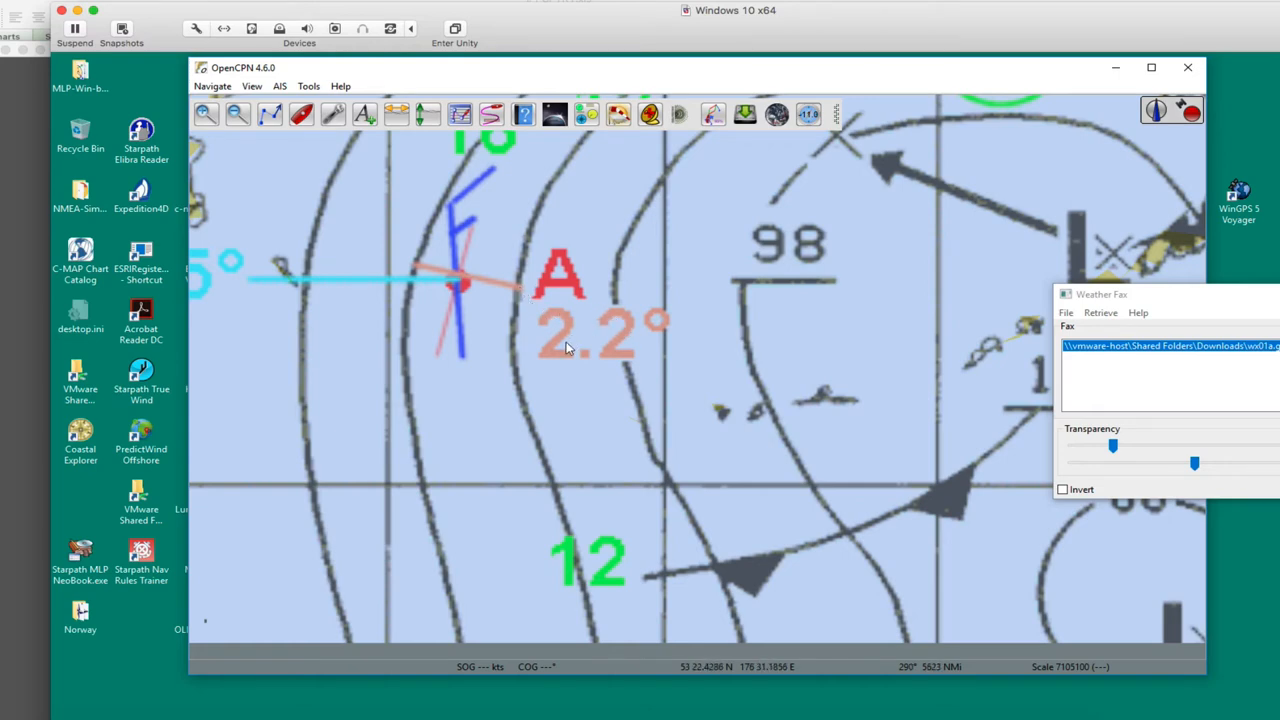
mouse_move(444, 296)
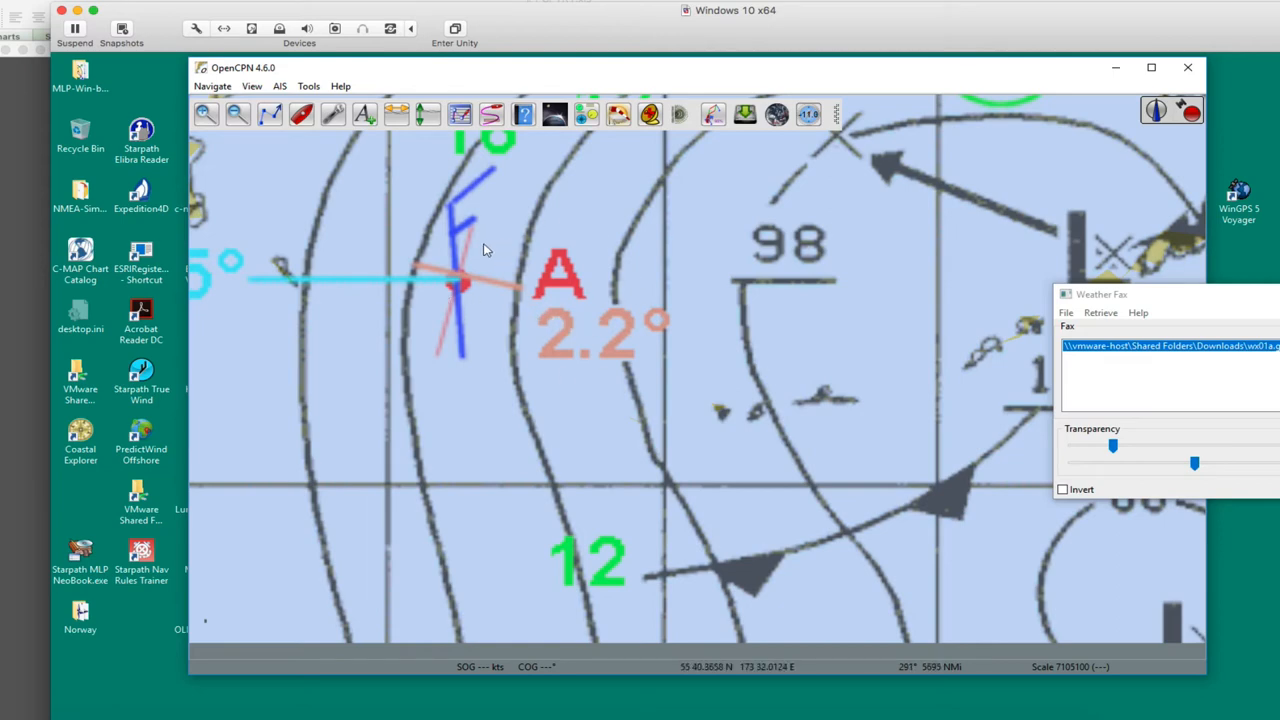
mouse_move(476, 276)
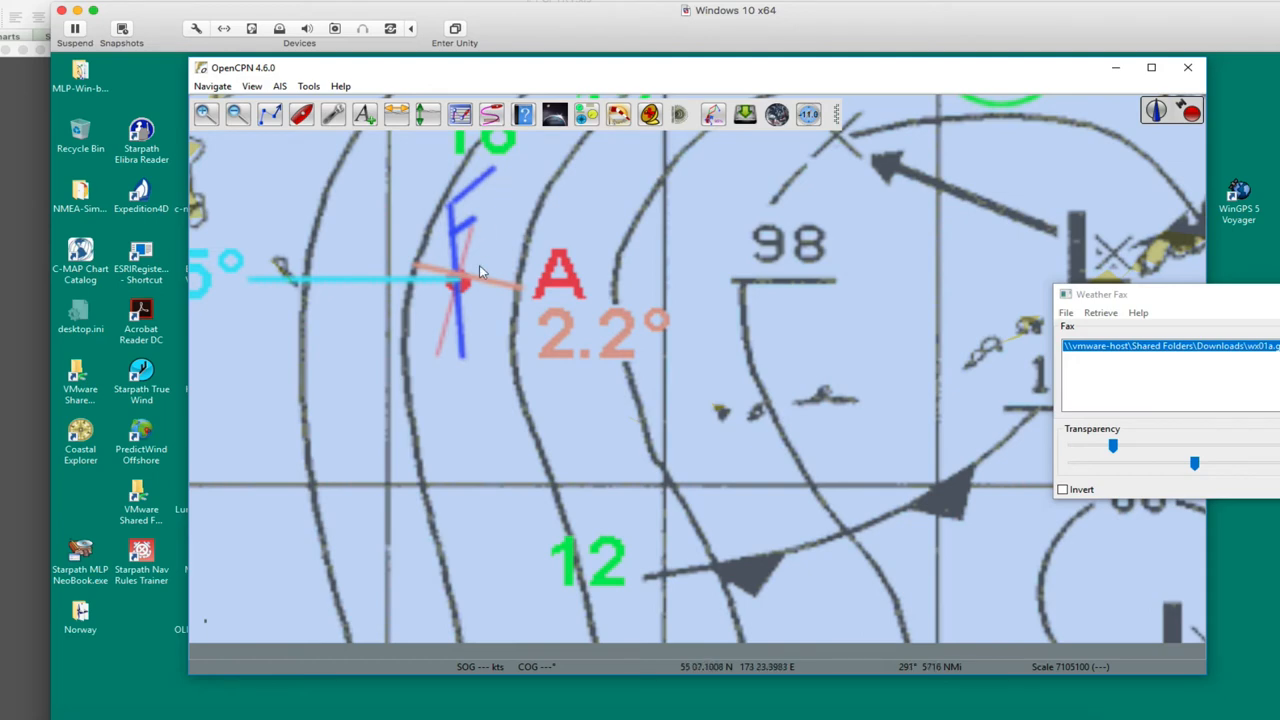
mouse_move(480, 272)
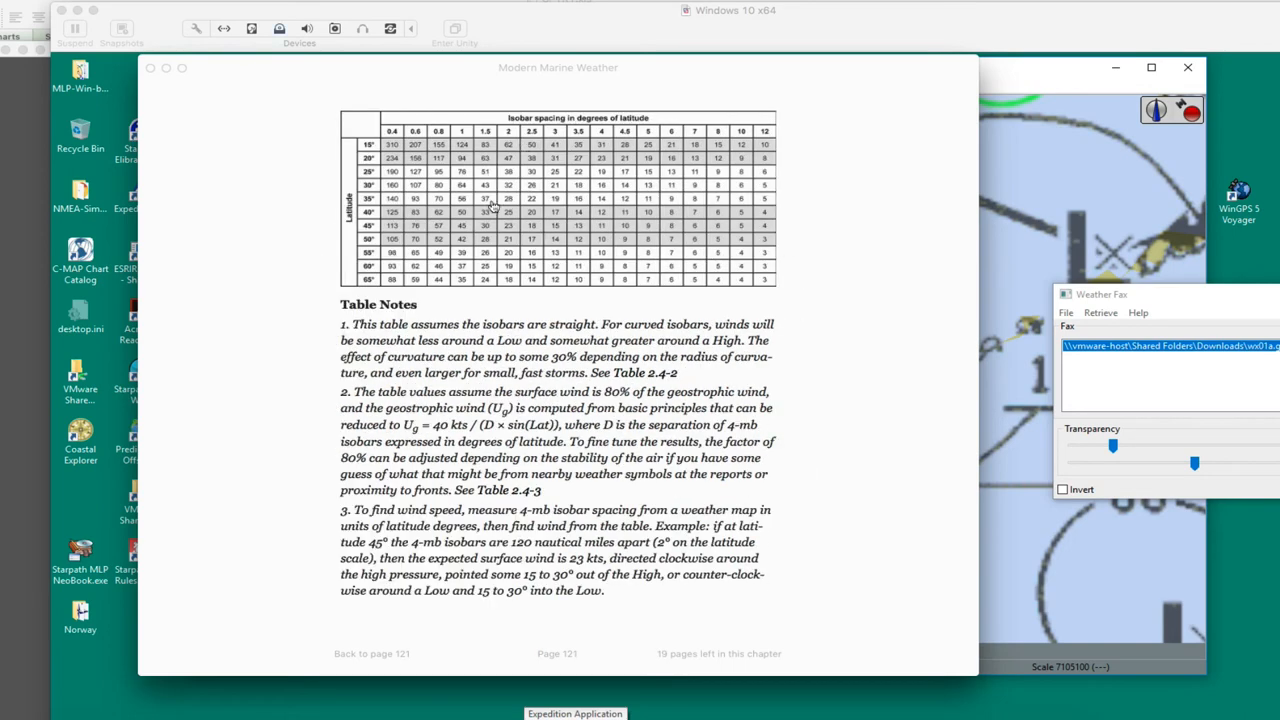
mouse_move(392, 228)
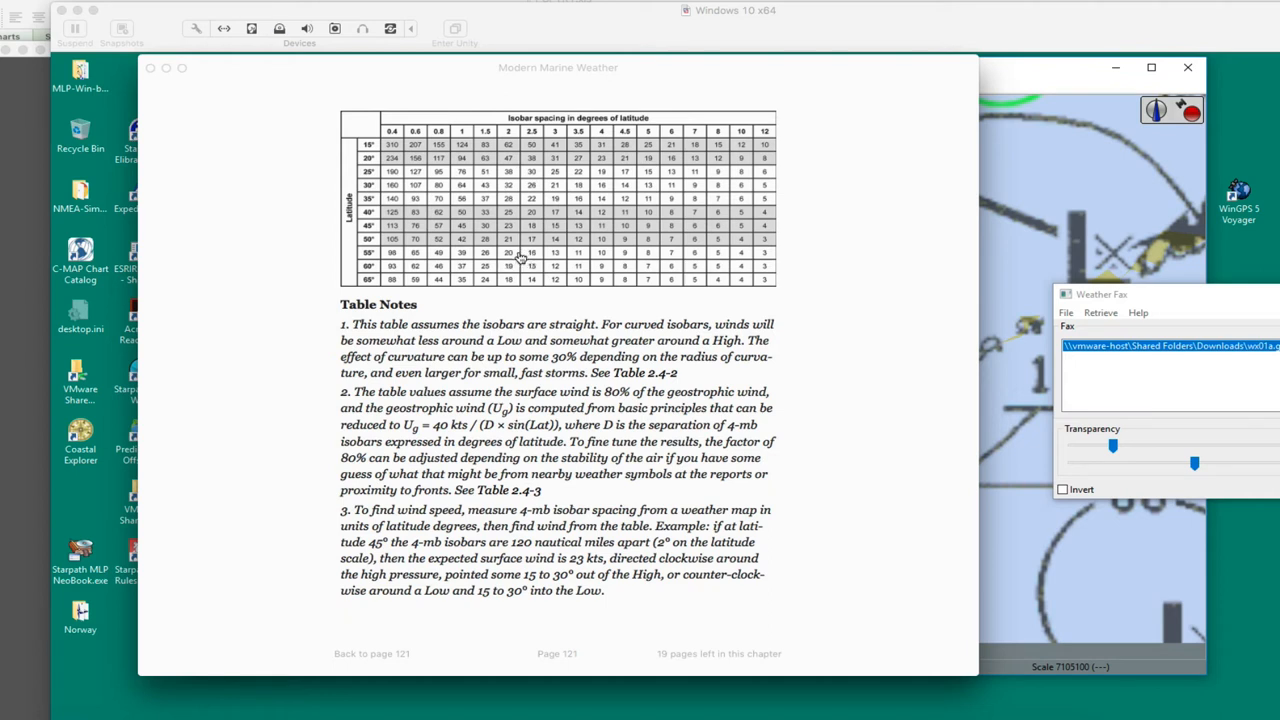
mouse_move(510, 258)
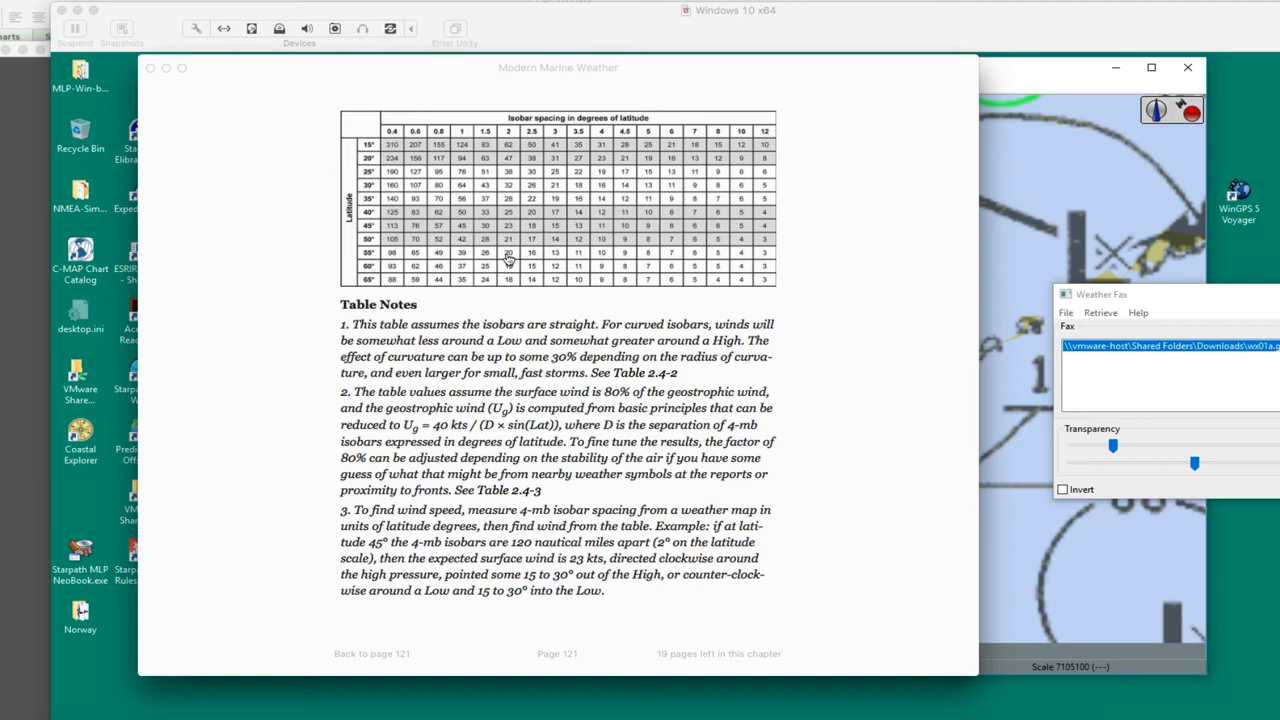
mouse_move(616, 76)
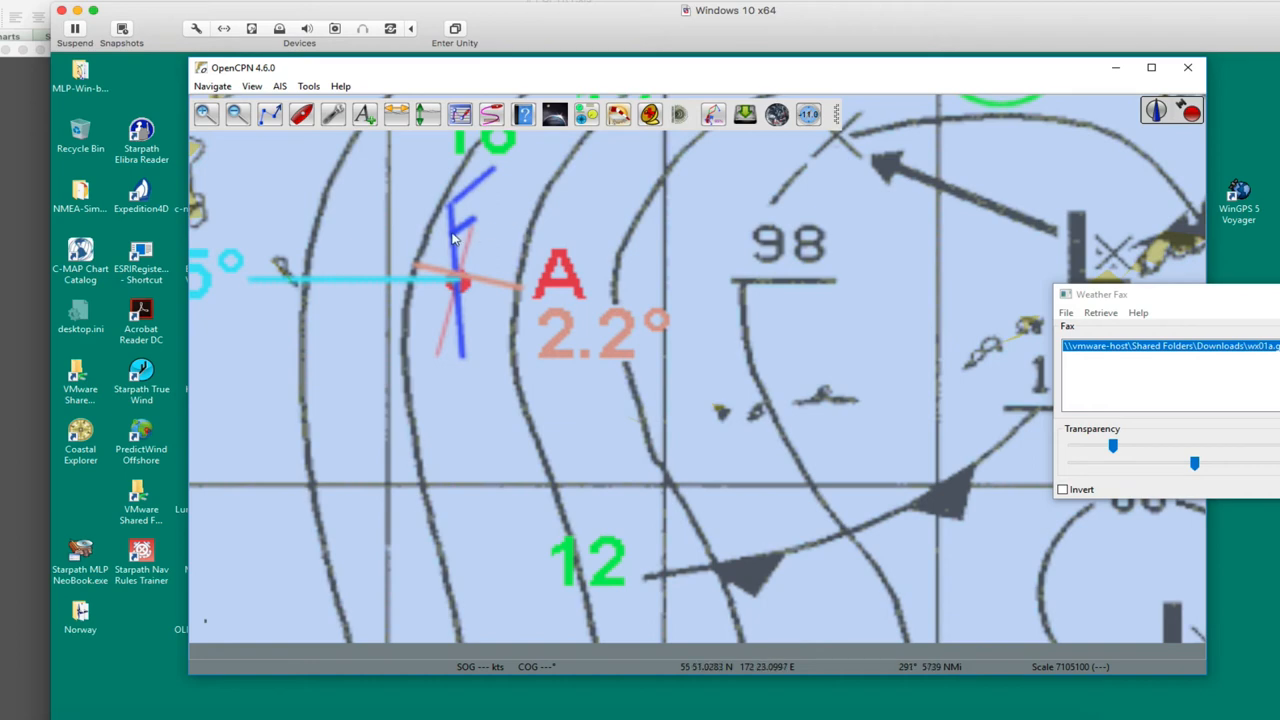
mouse_move(482, 260)
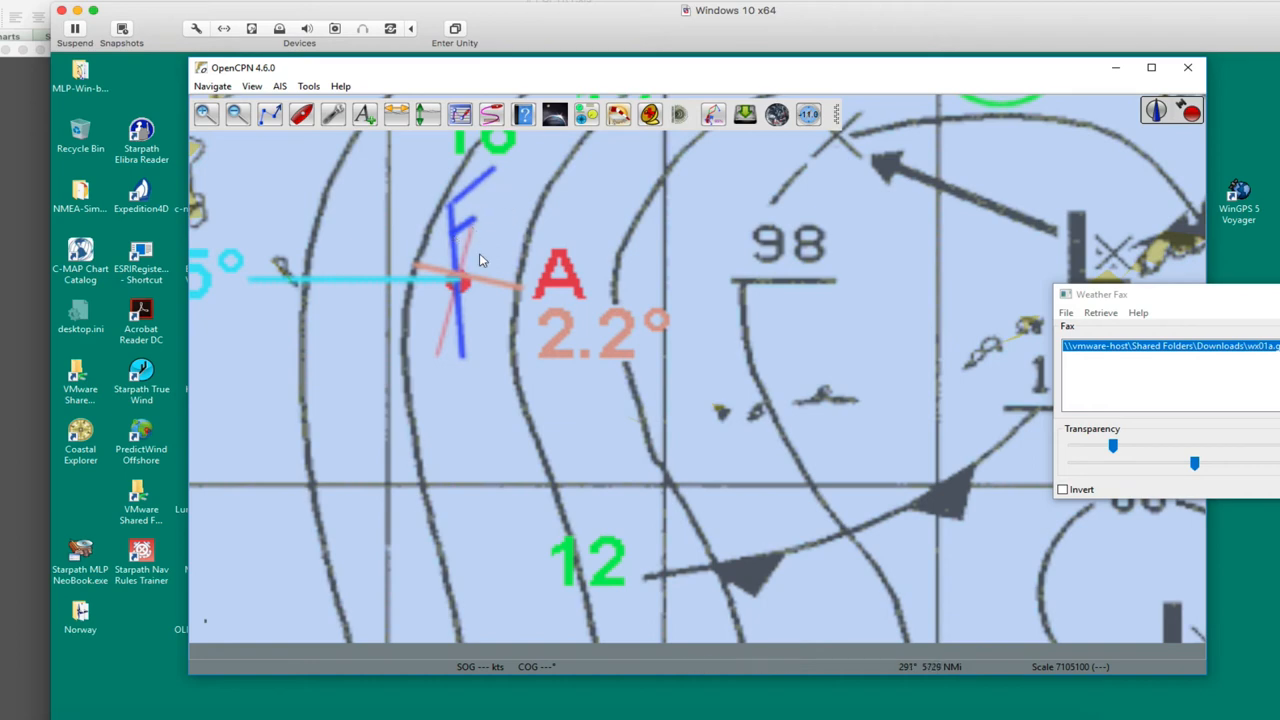
mouse_move(462, 280)
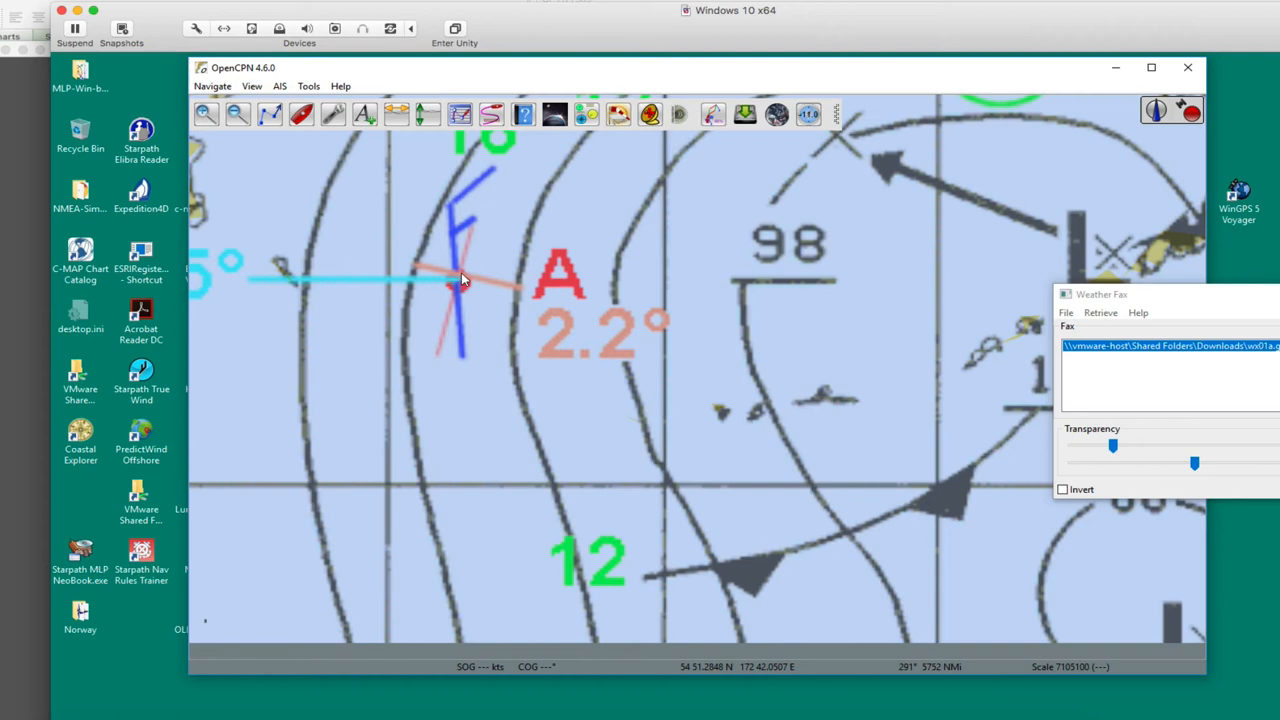
mouse_move(500, 208)
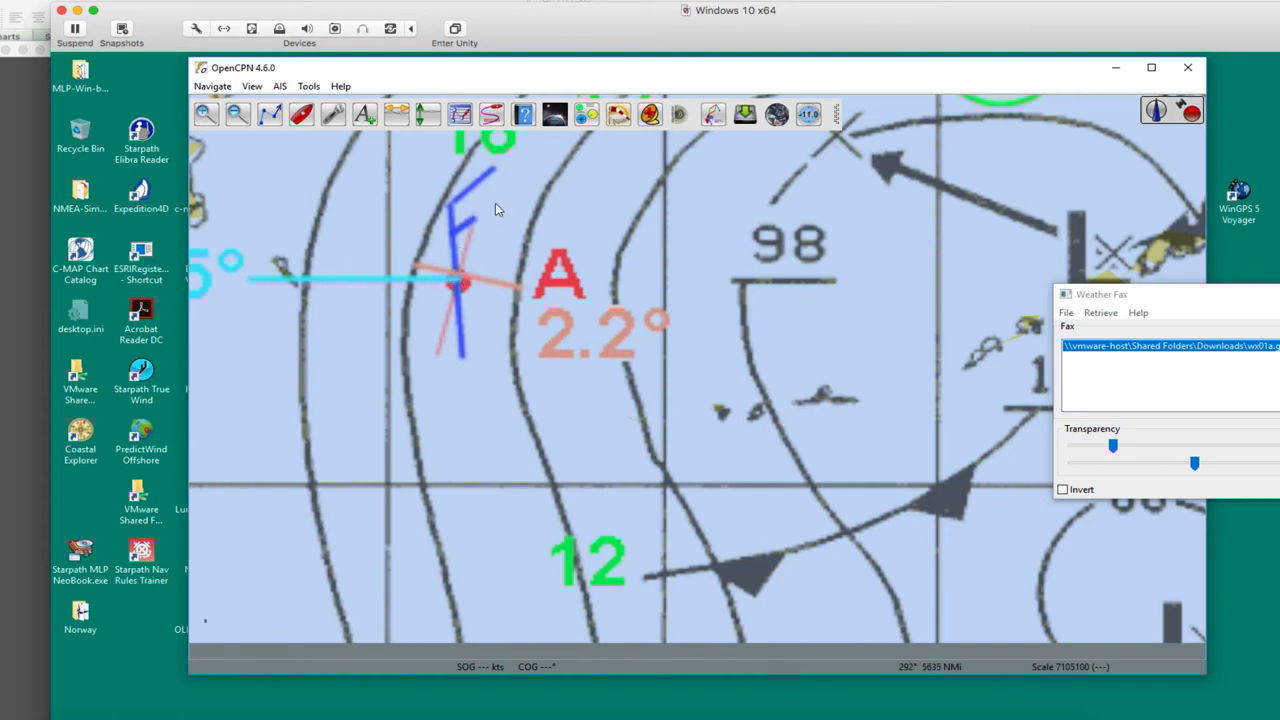
mouse_move(456, 288)
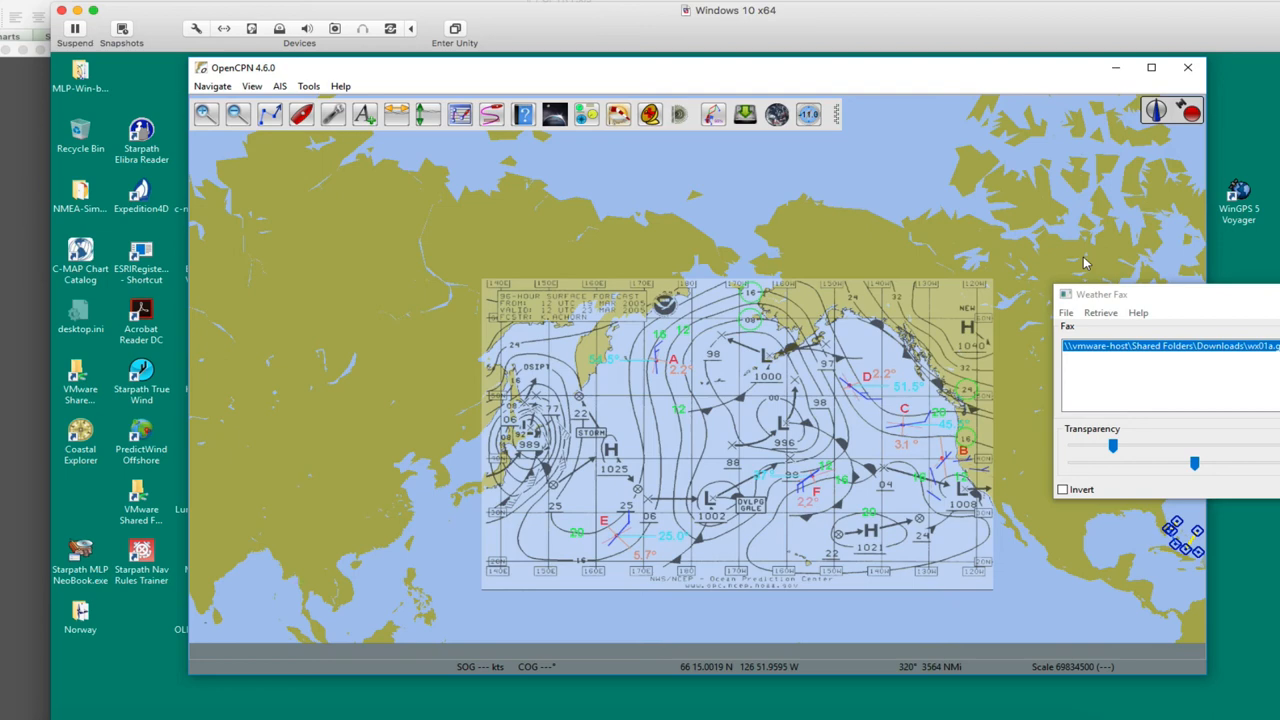
Move the Weather Fax window onto the chart and choose Retrieve > Internet.
left_click_drag(1100, 294, 1020, 212)
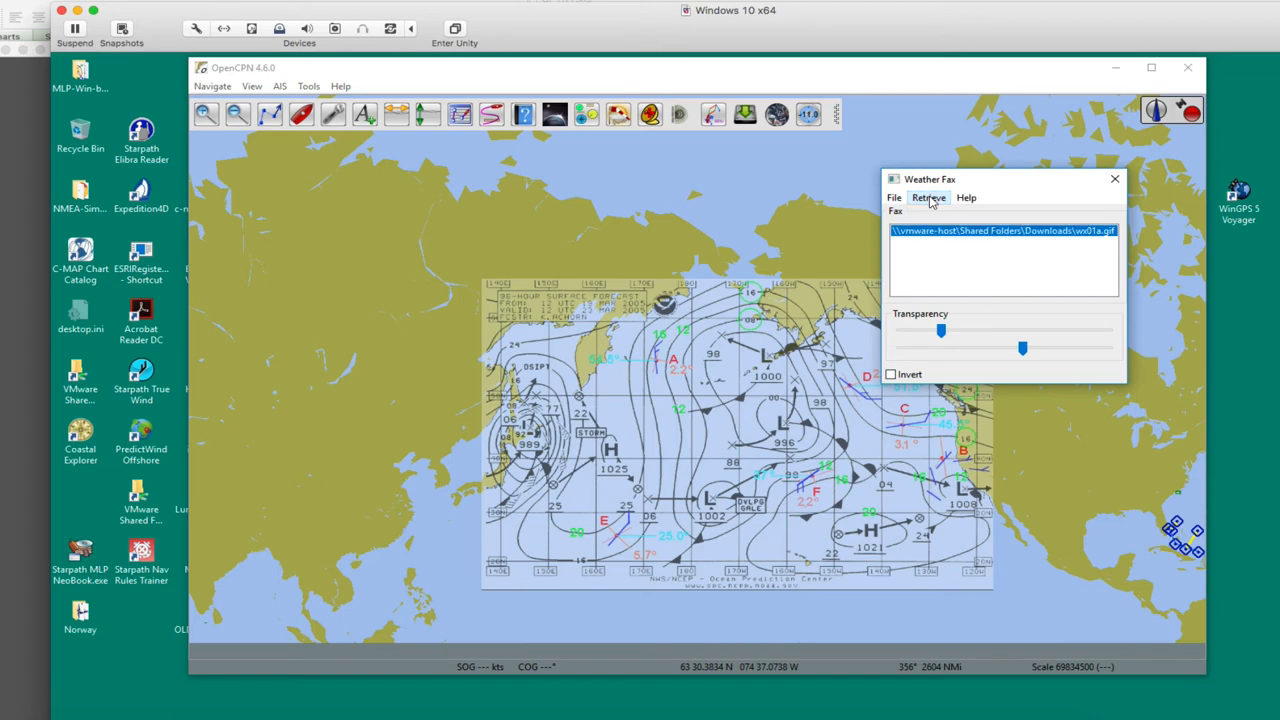
left_click(928, 198)
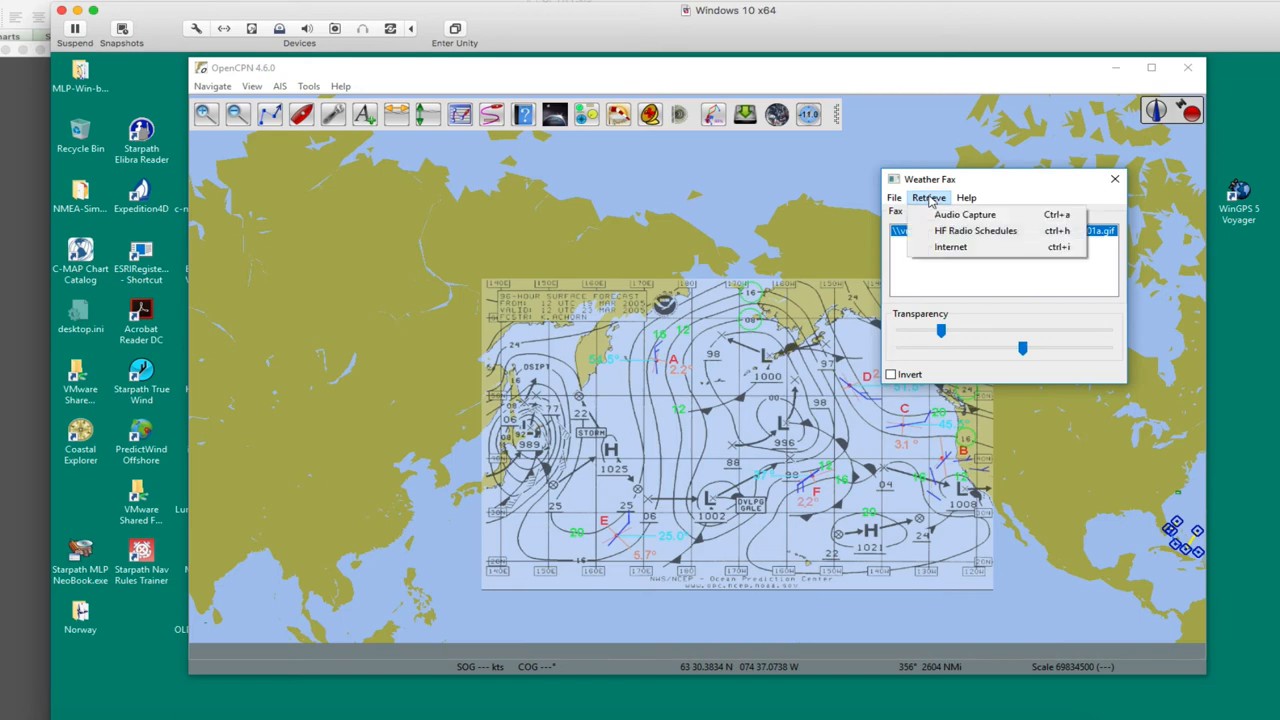
left_click(950, 248)
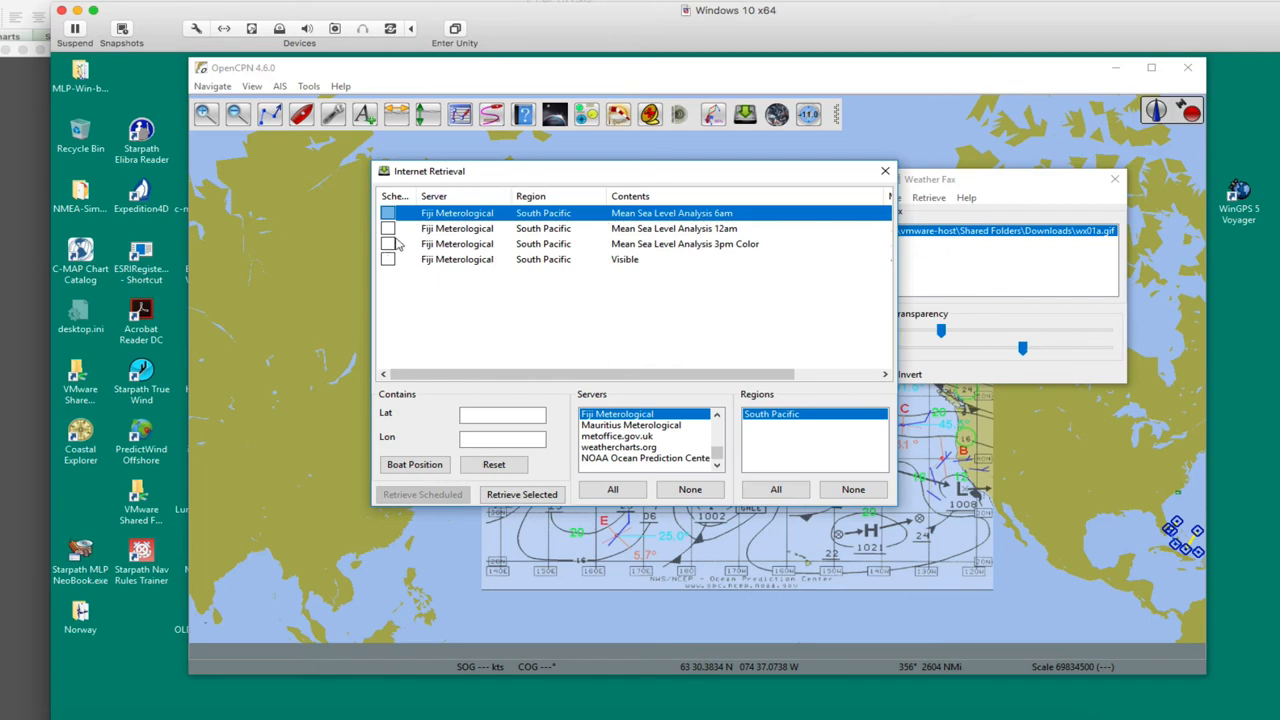
mouse_move(716, 456)
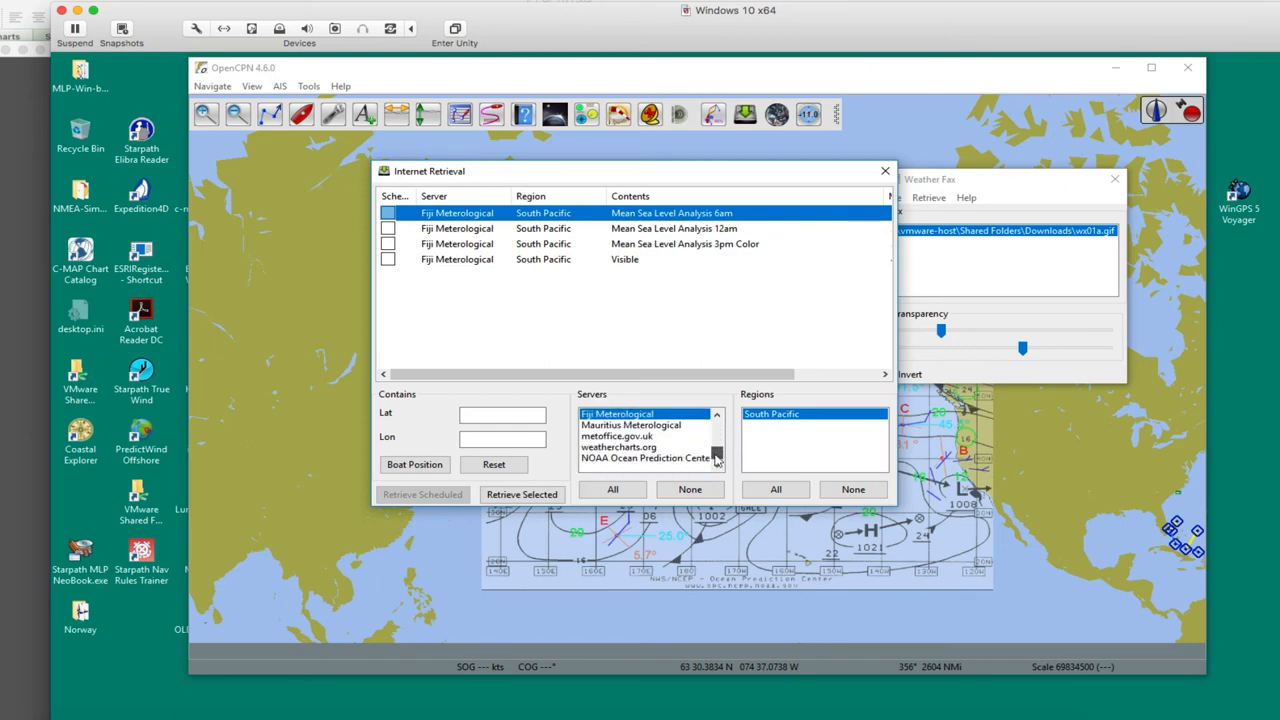
Select the NOAA Ocean Prediction Center server, Pacific region, and tick the 96-hour Surface Forecast.
left_click(644, 456)
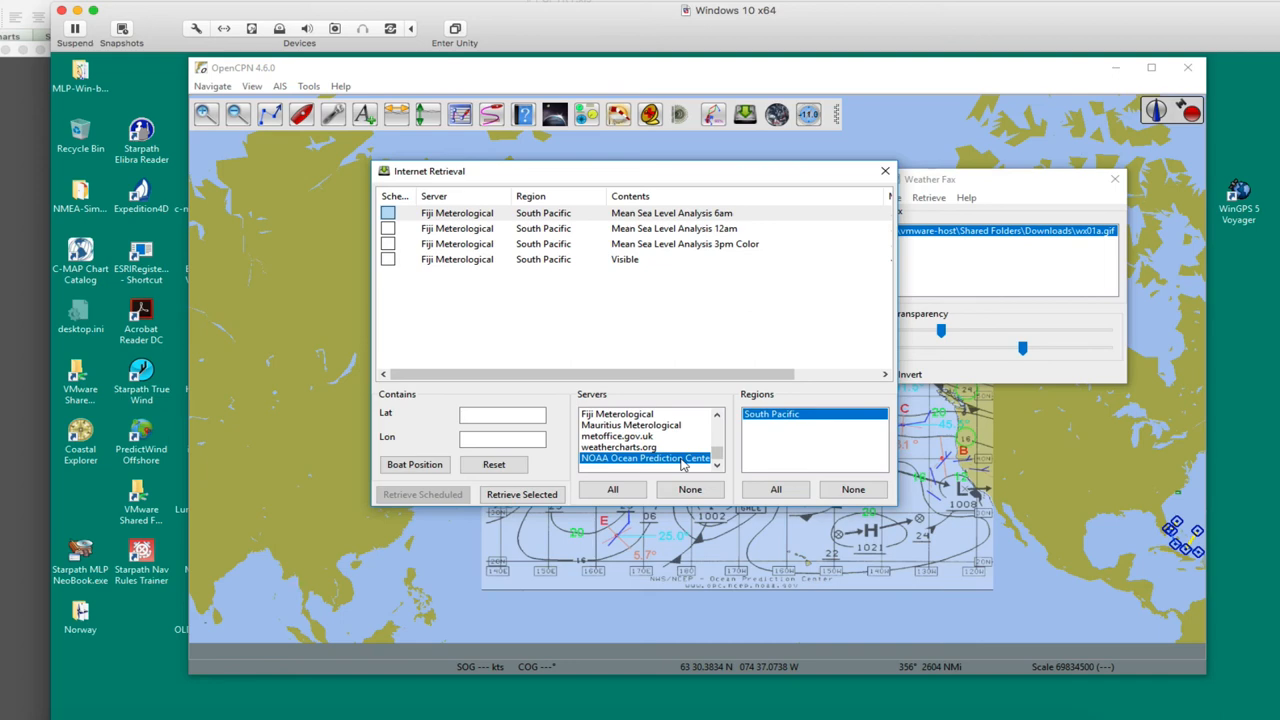
left_click(648, 458)
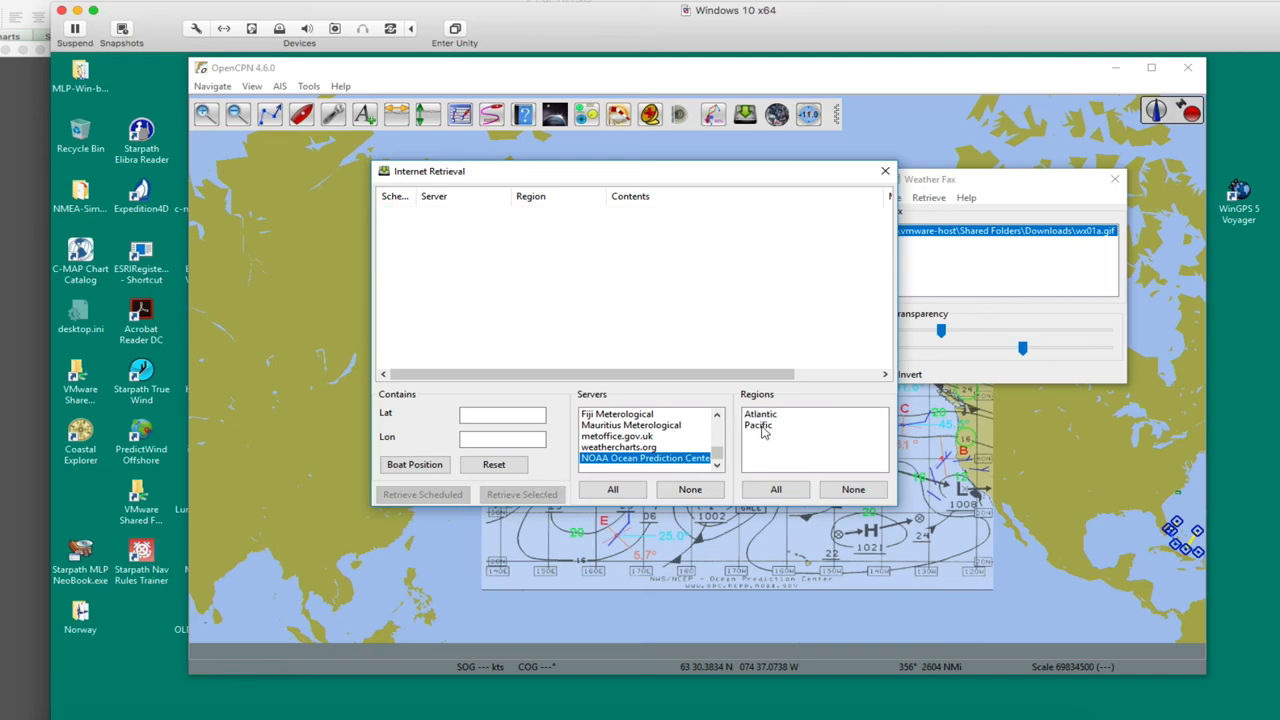
left_click(758, 424)
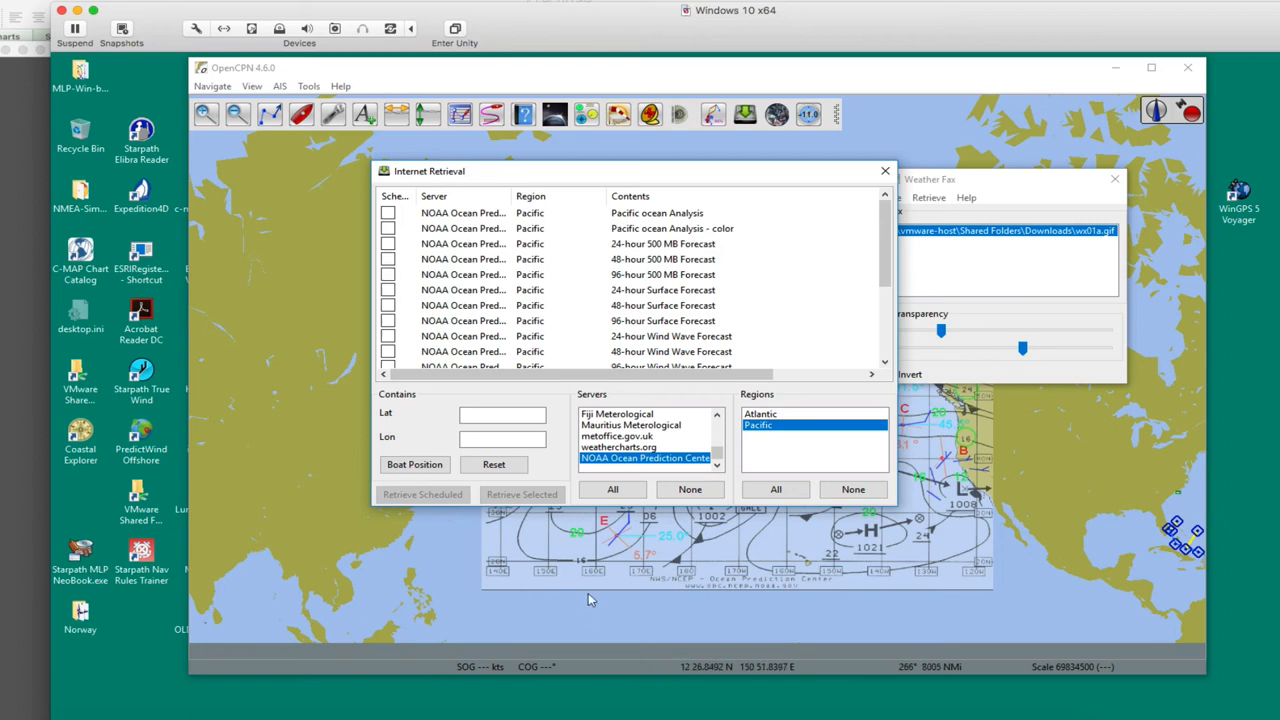
left_click_drag(630, 170, 624, 356)
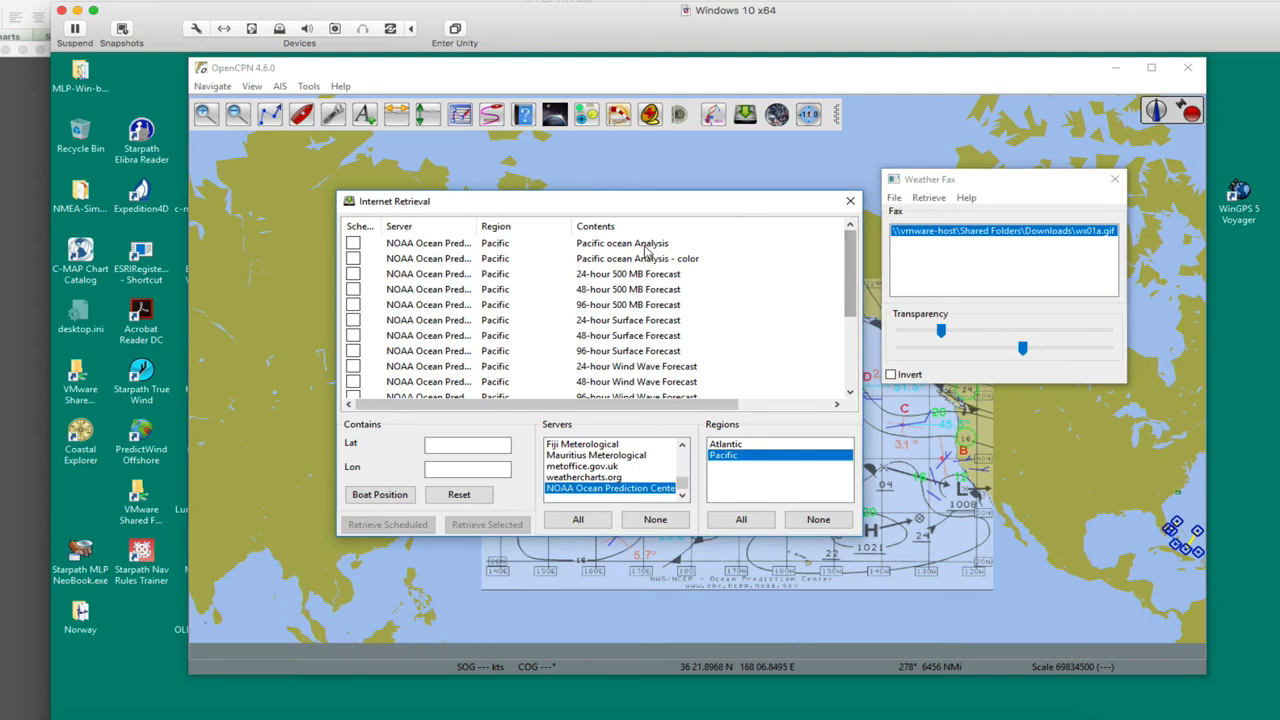
mouse_move(604, 312)
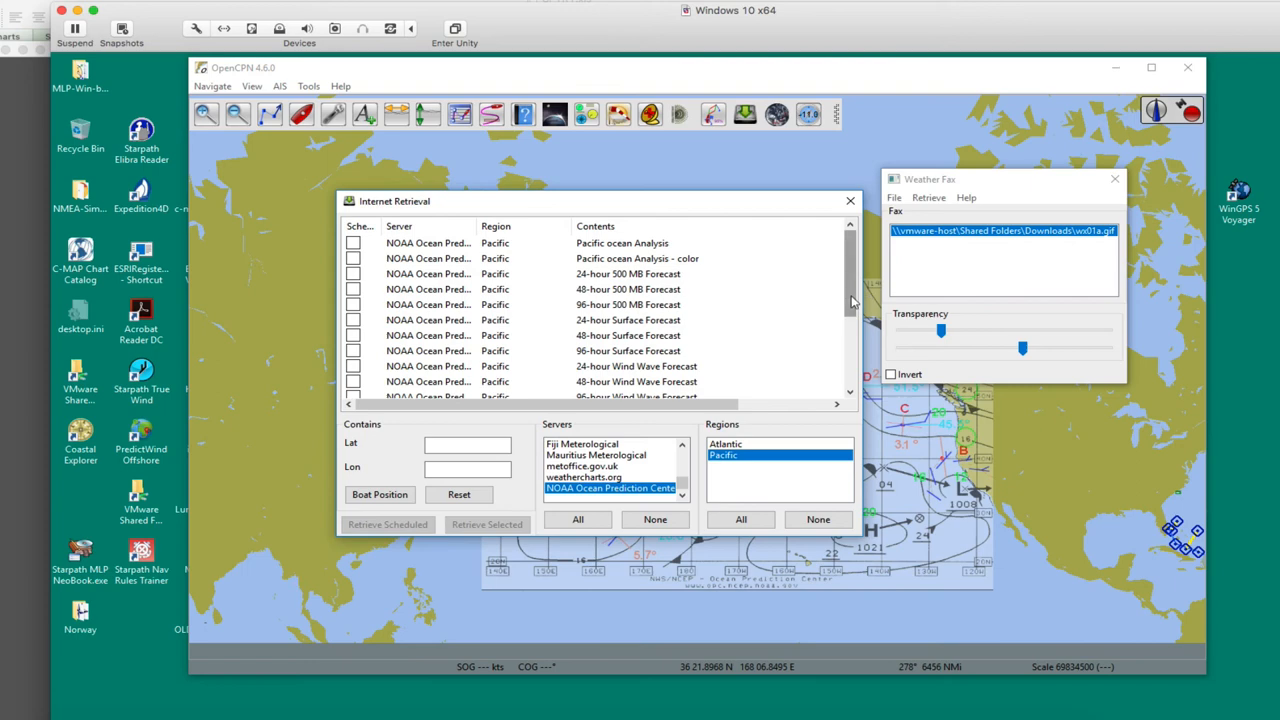
scroll("down", 3)
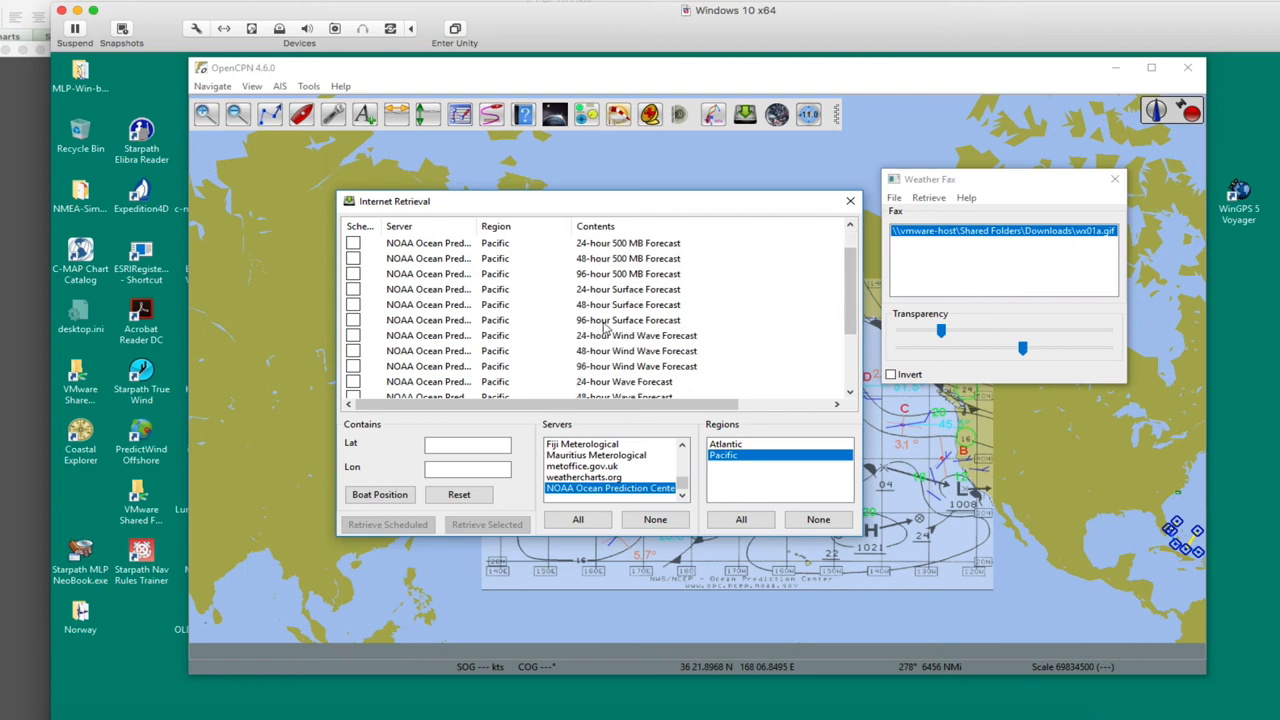
left_click(352, 320)
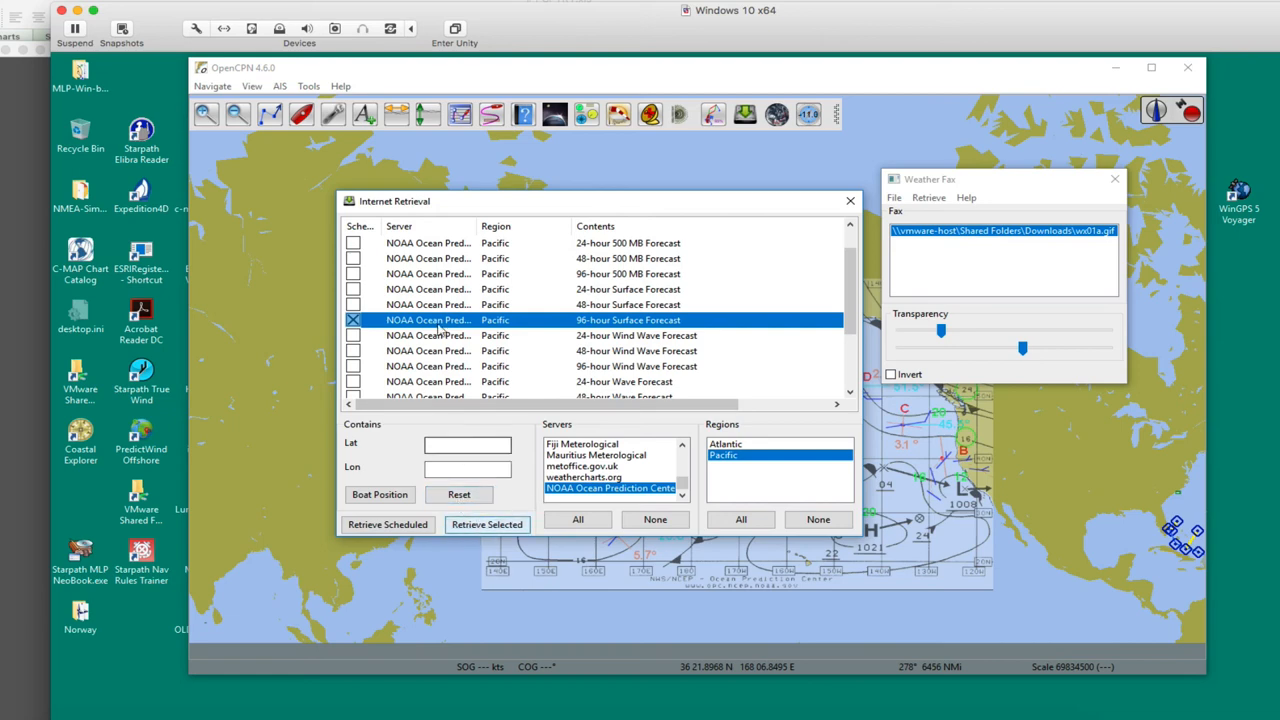
Retrieve the checked 96-hour forecast, reusing the existing downloaded file, so it overlays the chart.
left_click(488, 524)
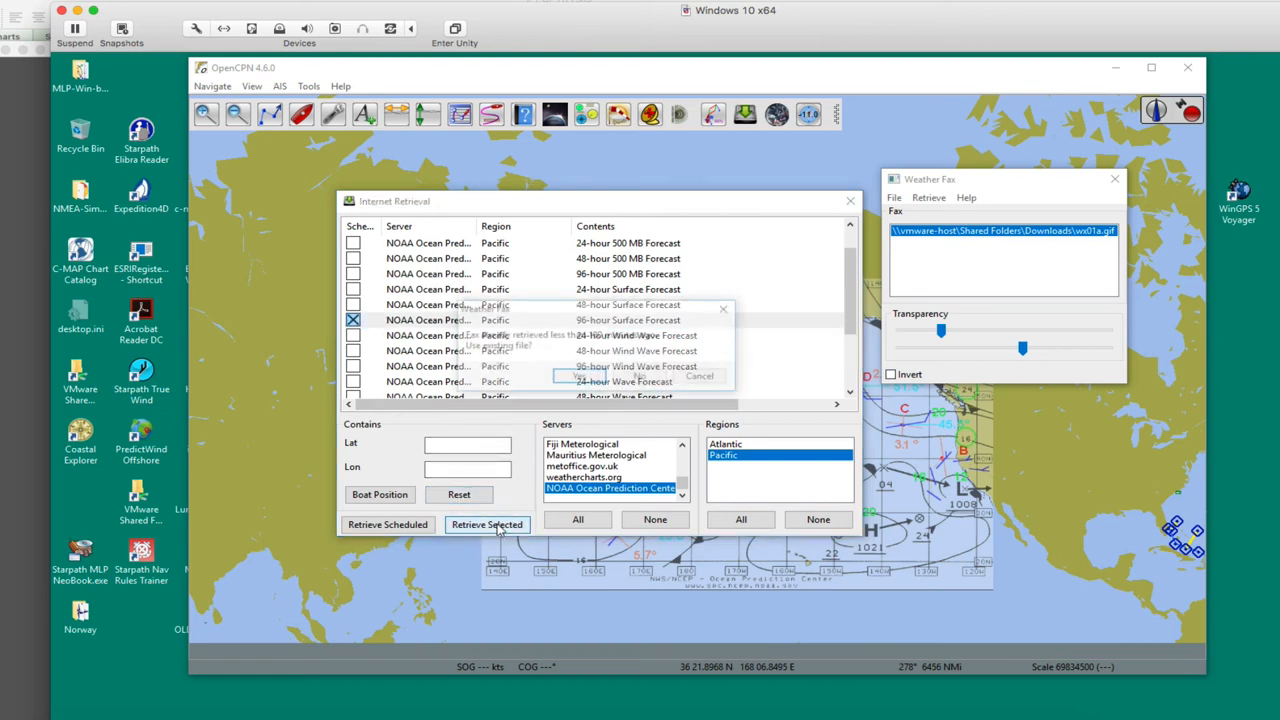
left_click(488, 524)
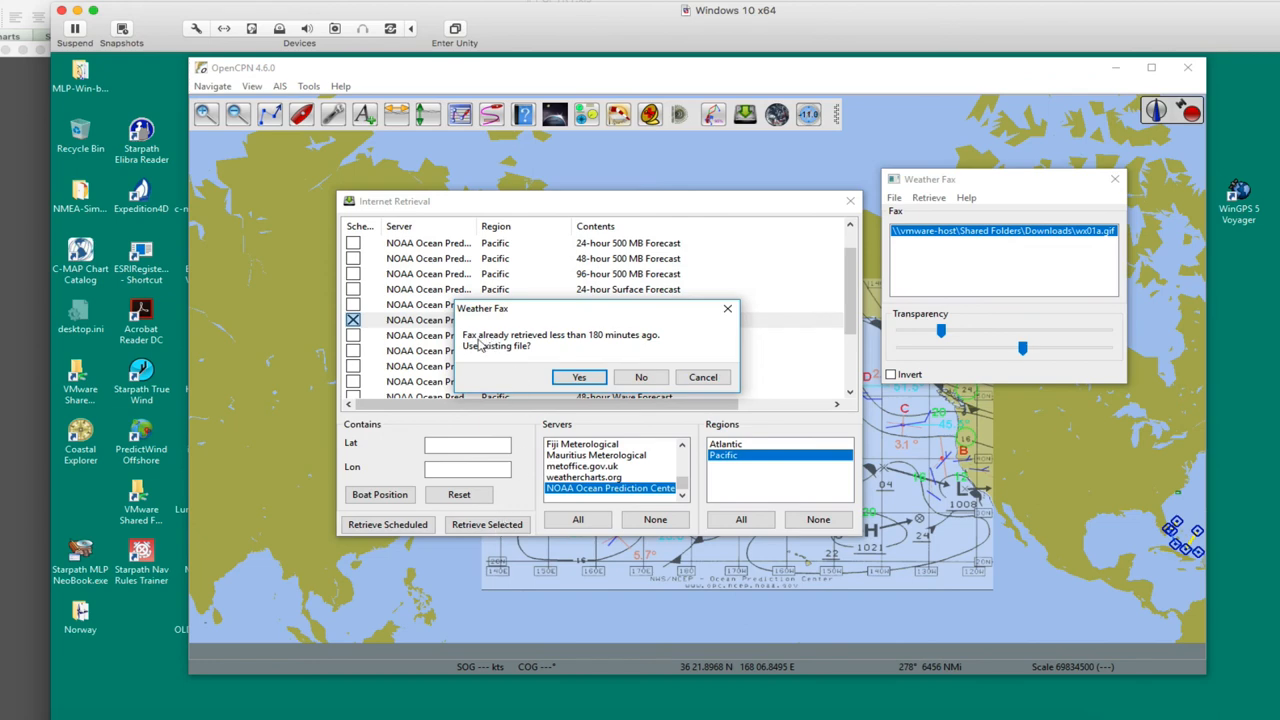
mouse_move(644, 348)
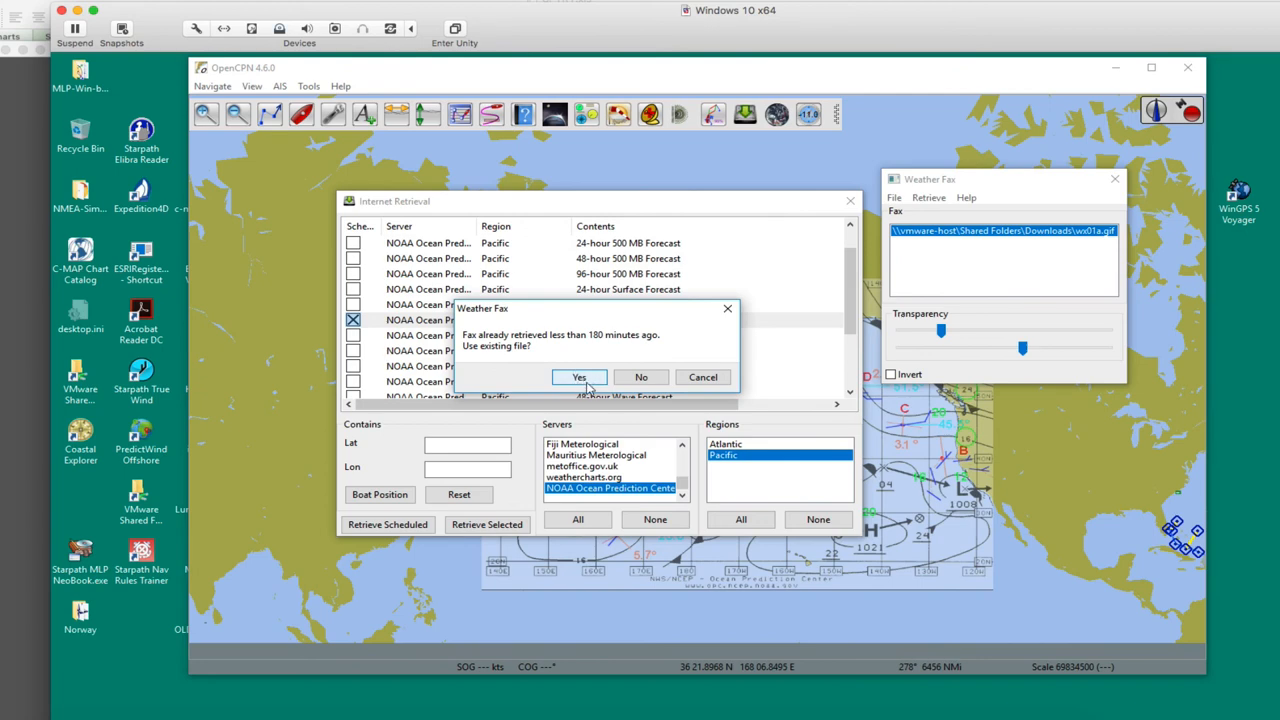
left_click(578, 376)
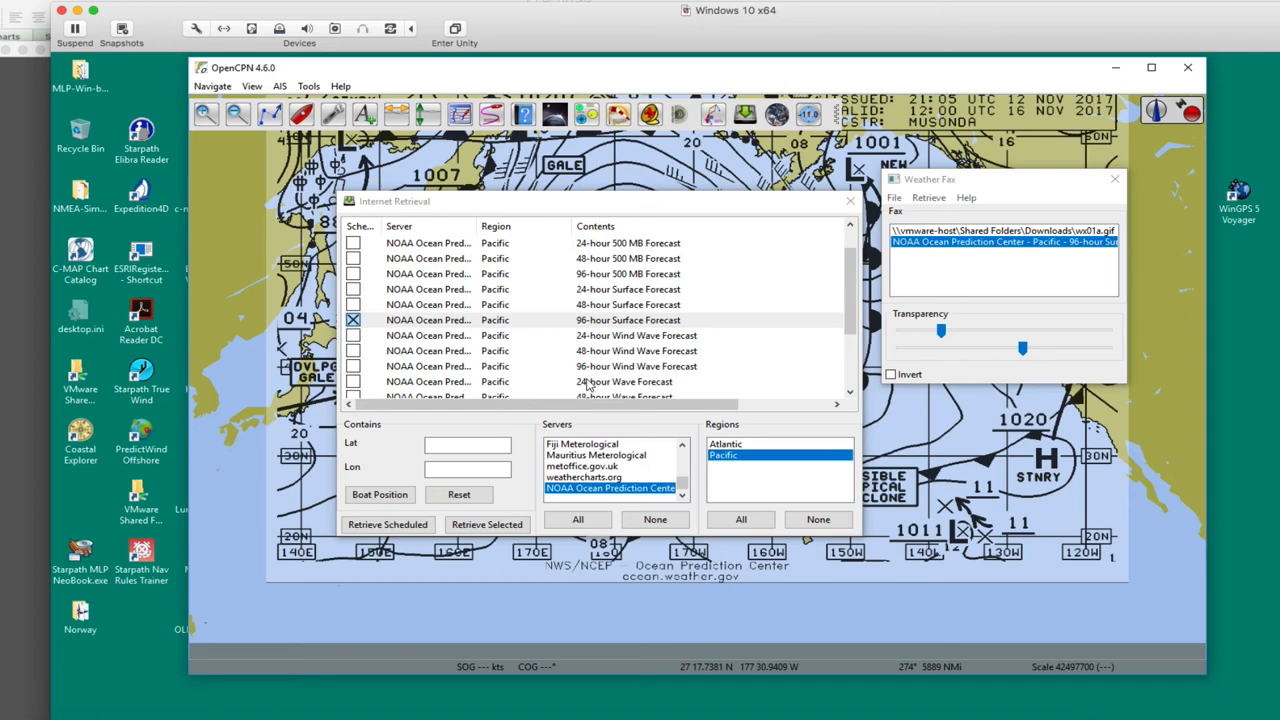
mouse_move(608, 324)
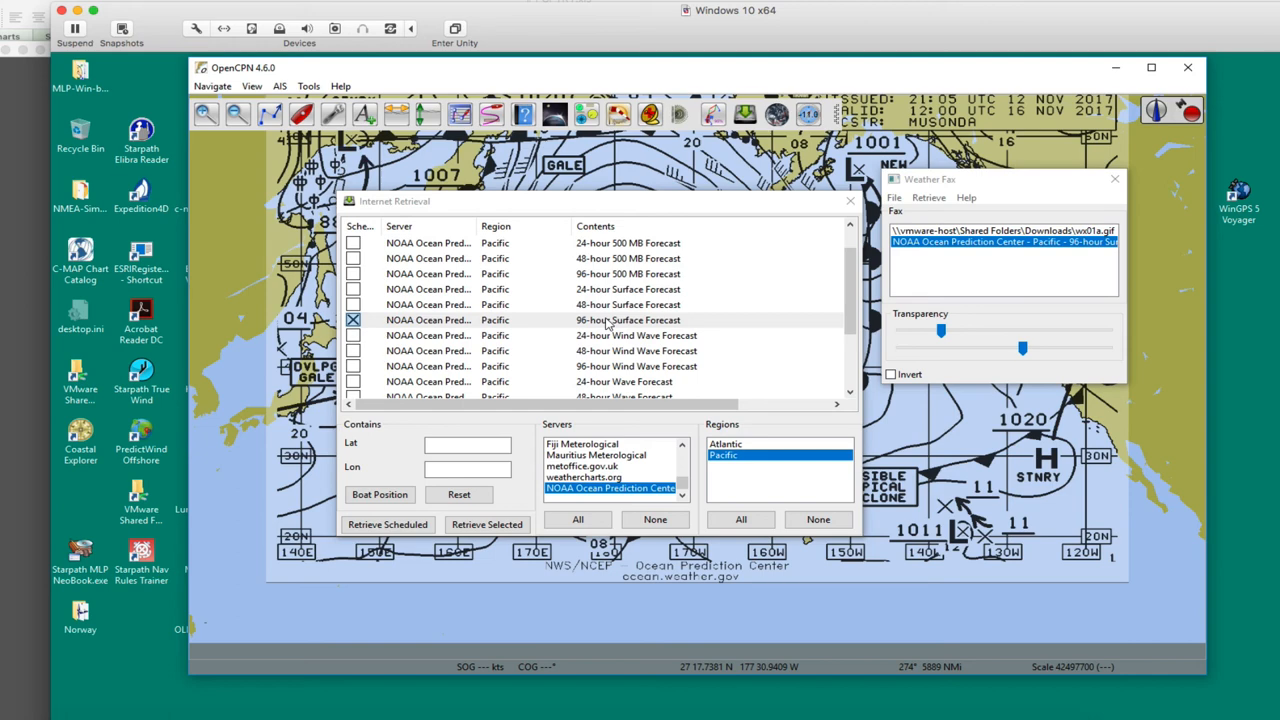
mouse_move(784, 284)
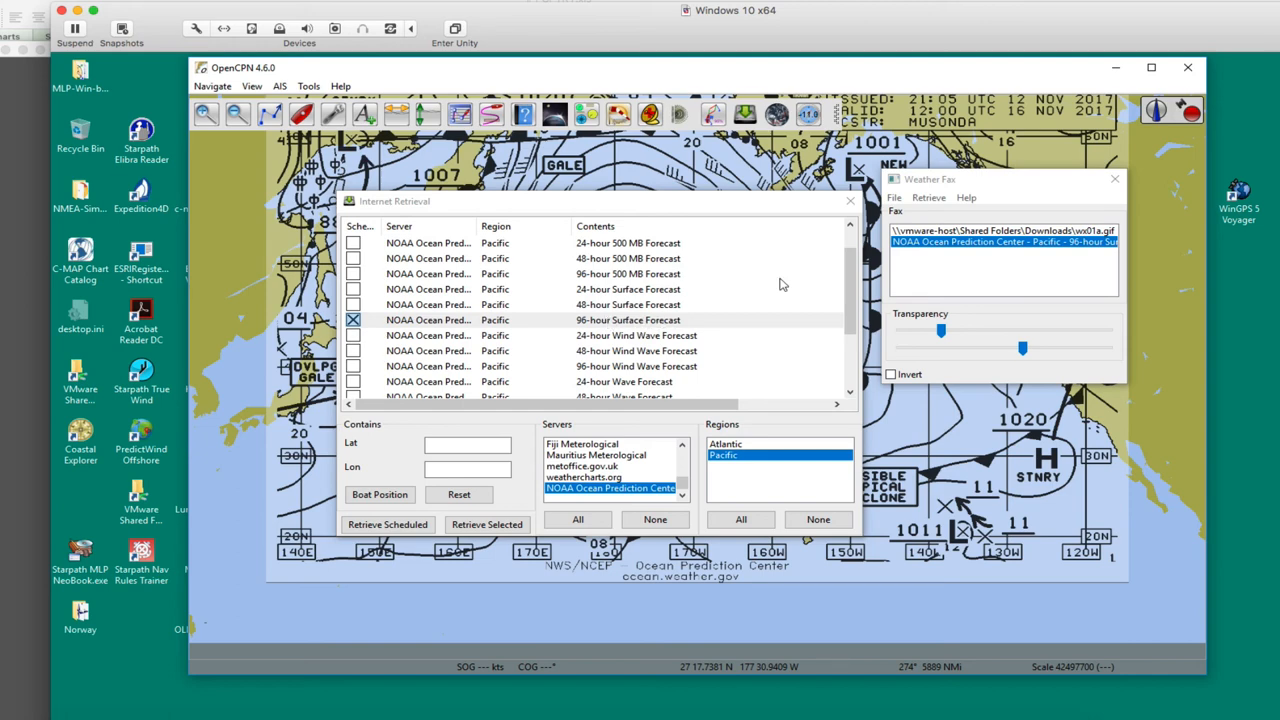
mouse_move(480, 336)
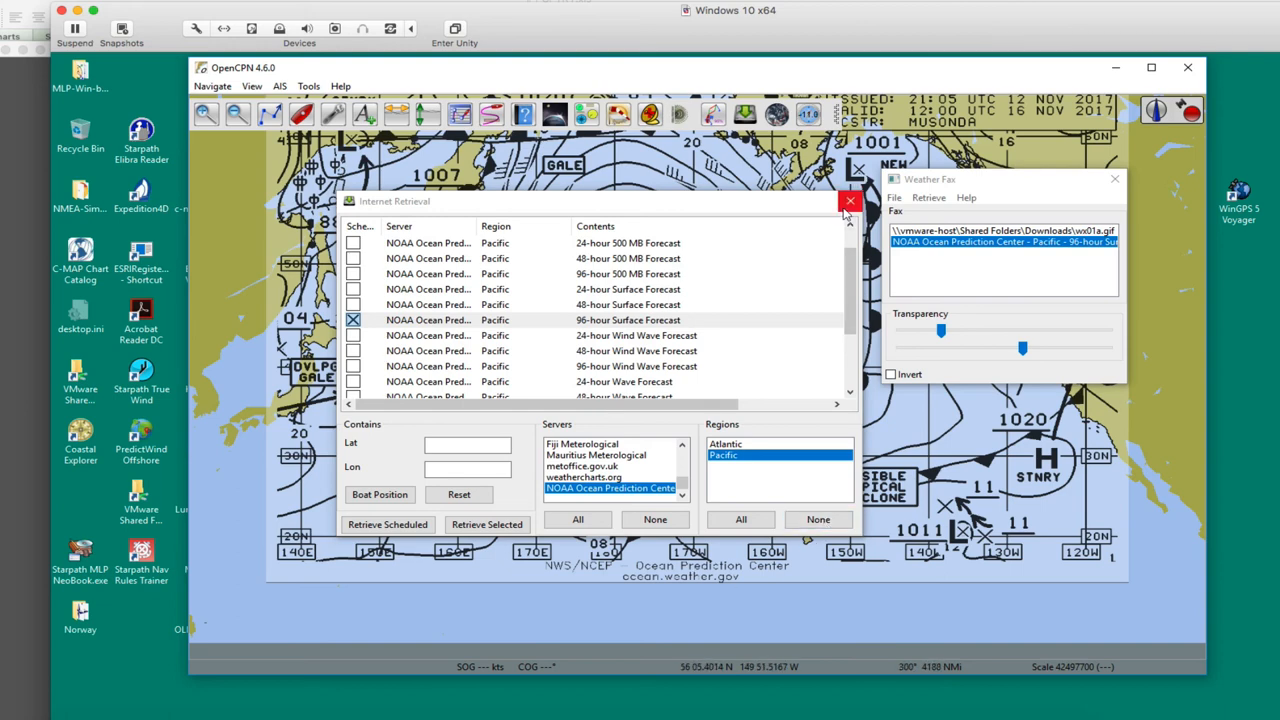
Close the Internet Retrieval window to reveal the Pacific forecast overlay.
left_click(850, 200)
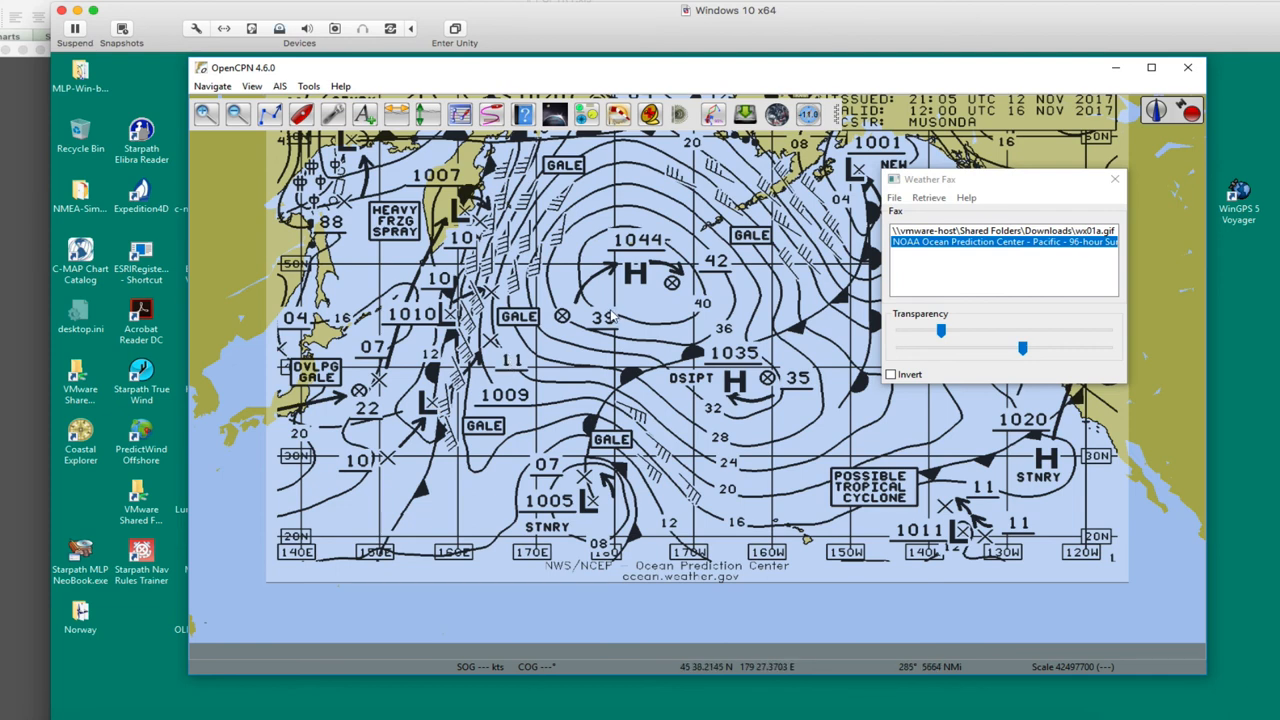
mouse_move(638, 248)
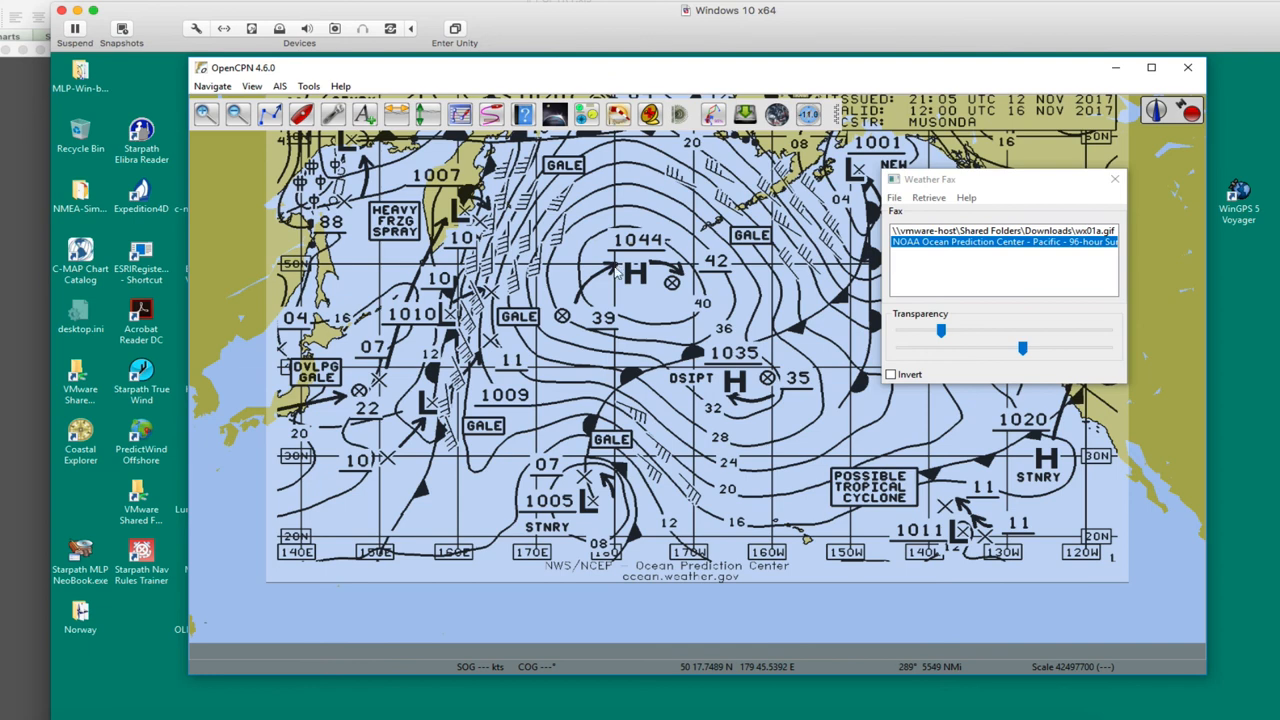
mouse_move(644, 352)
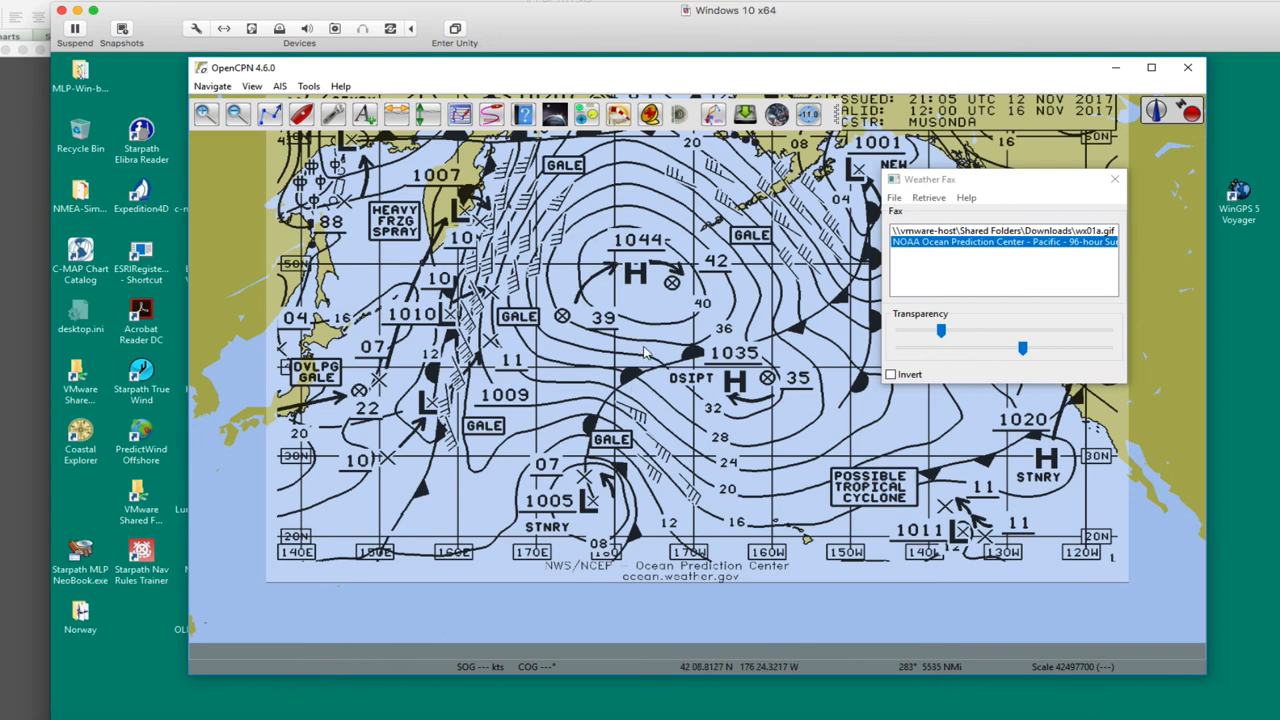
mouse_move(680, 308)
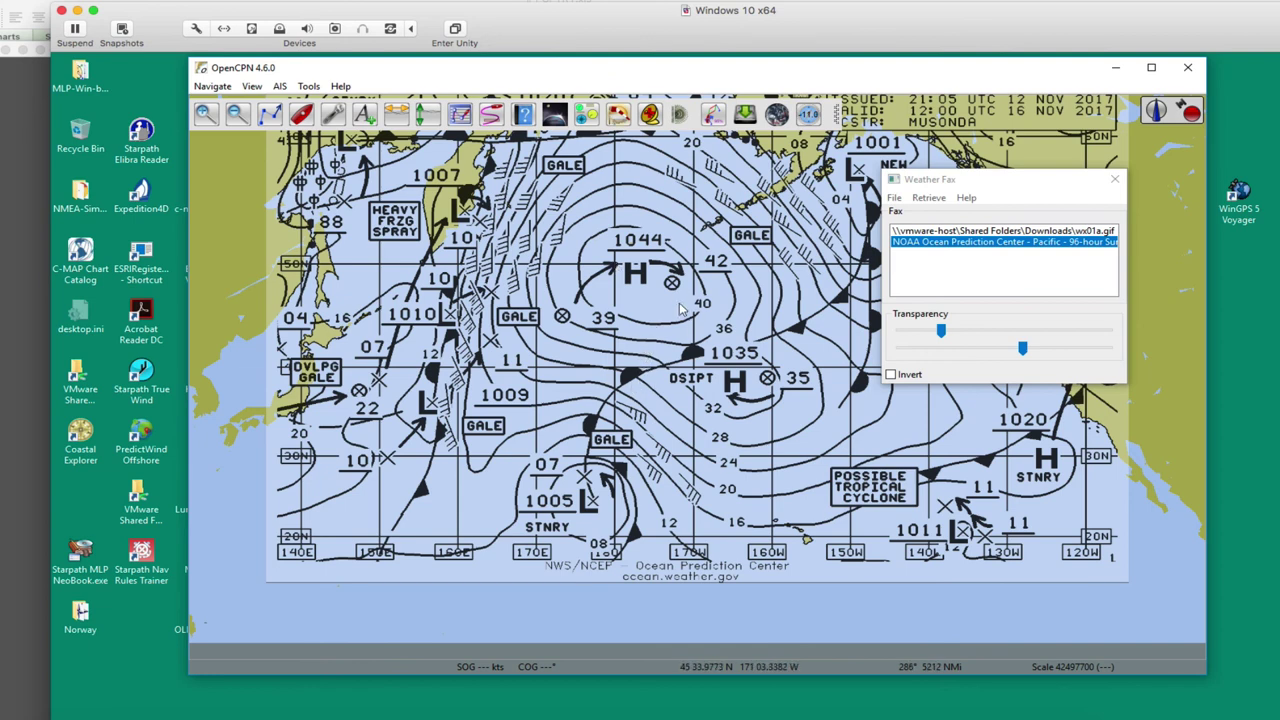
mouse_move(640, 336)
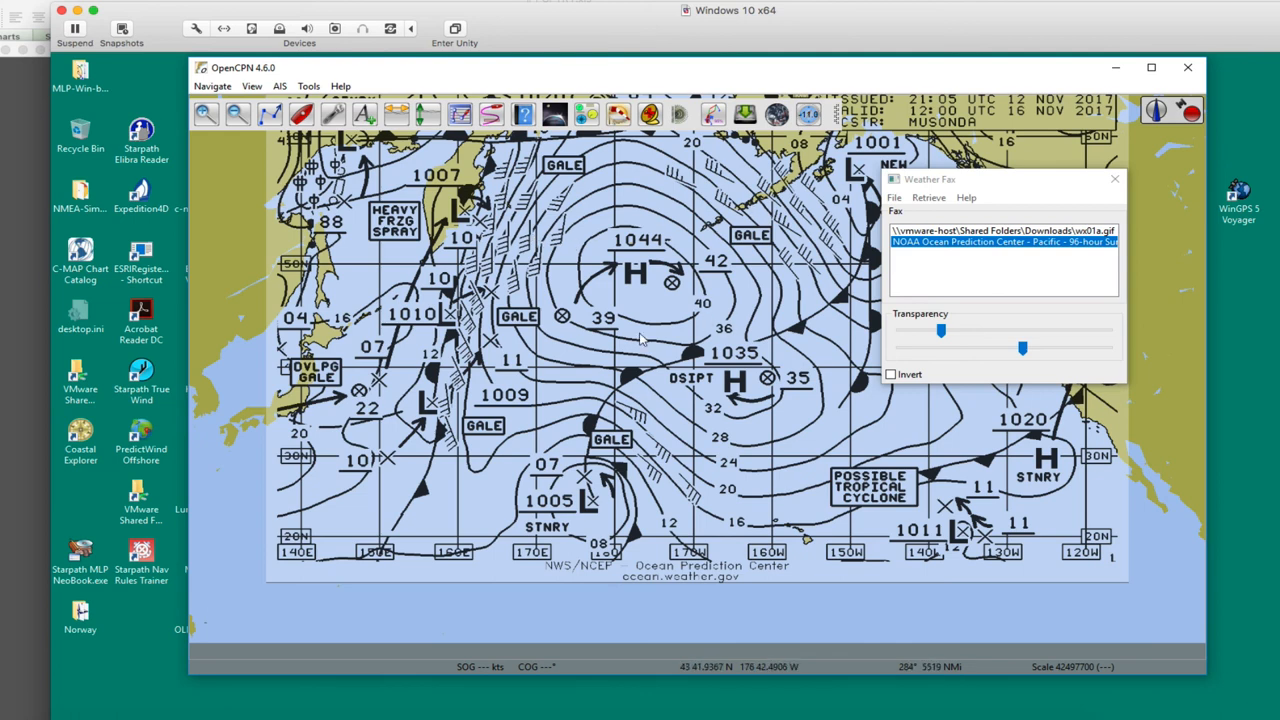
Retrieve the Fiji Meteorological Mean Sea Level Analysis 6am fax via Internet retrieval, reusing the existing file.
left_click(928, 198)
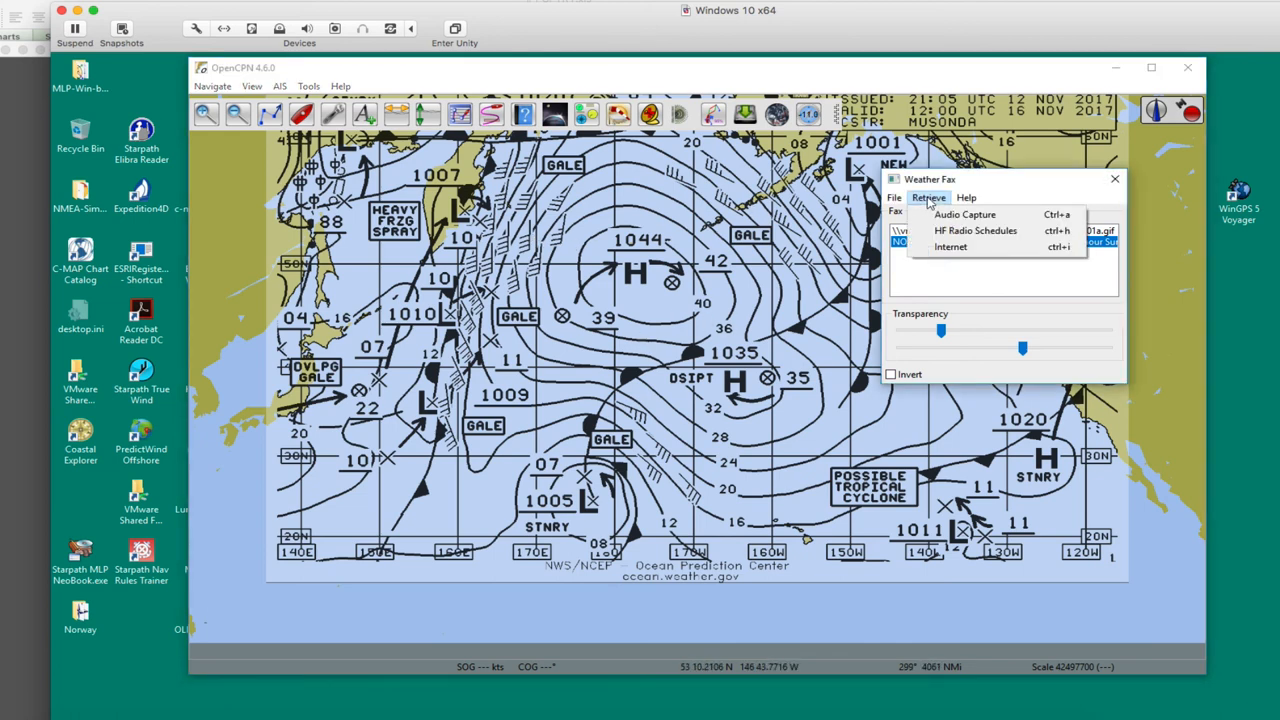
left_click(950, 248)
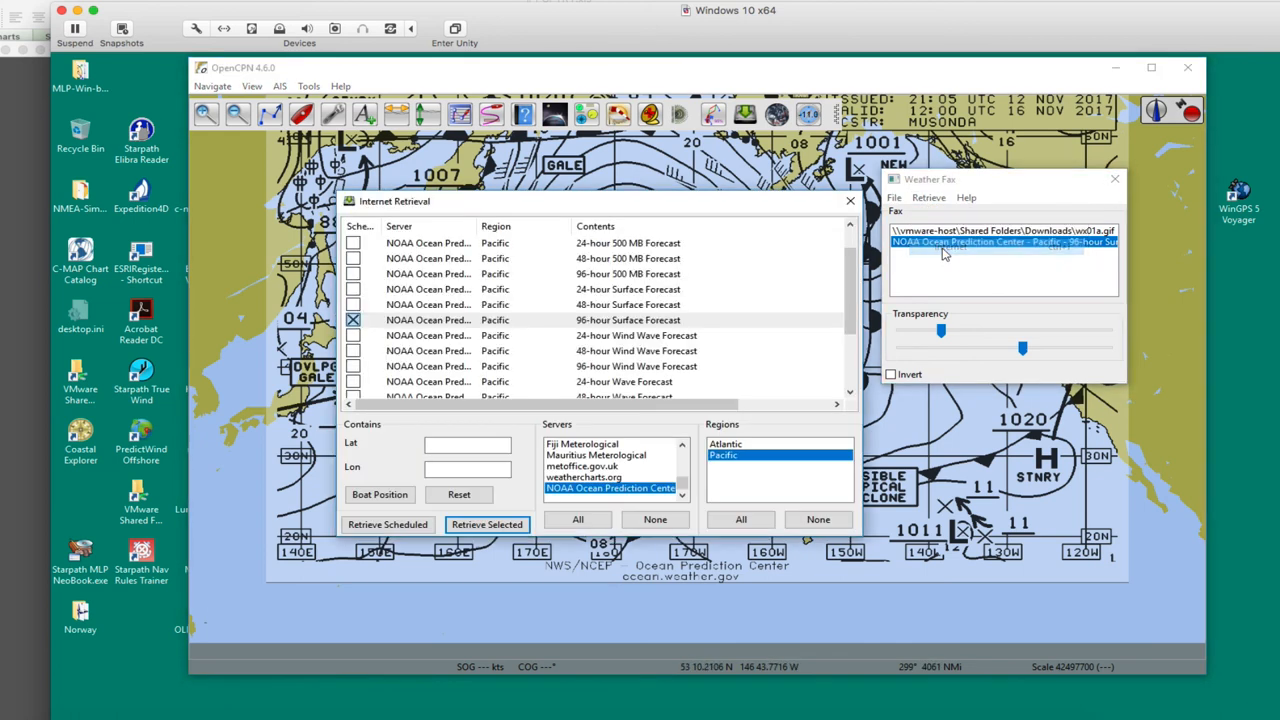
left_click(582, 444)
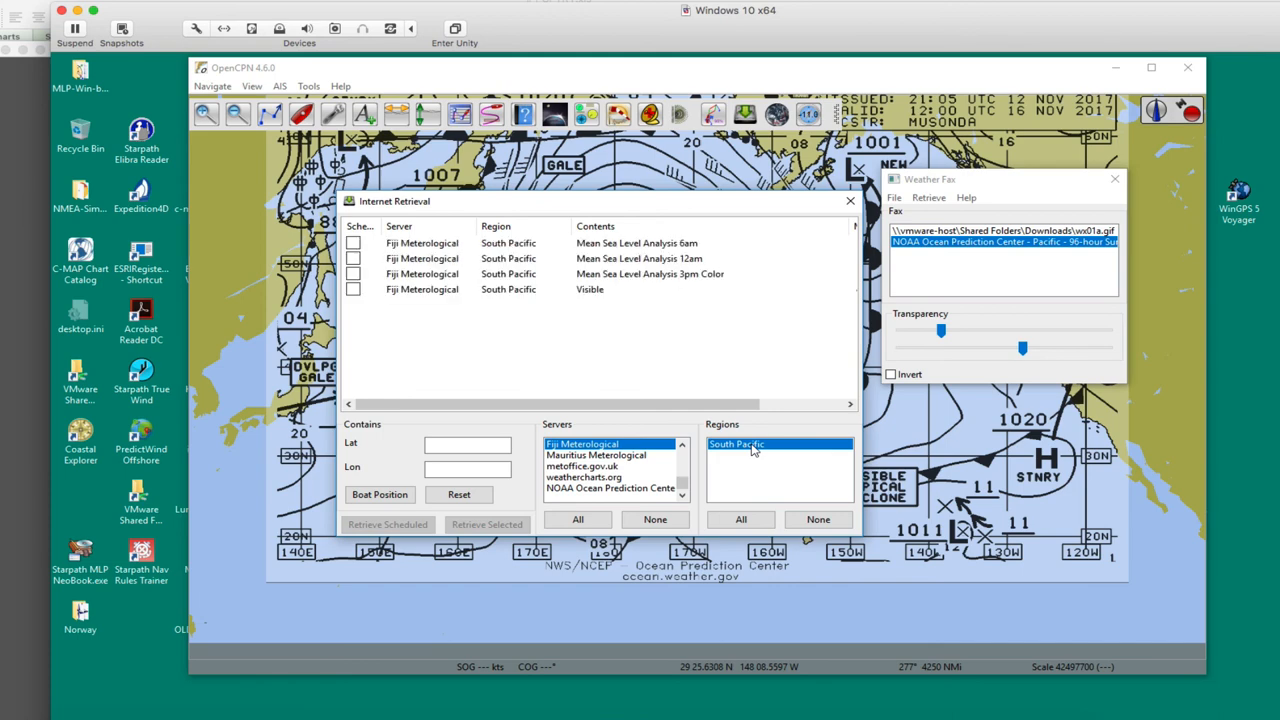
mouse_move(372, 240)
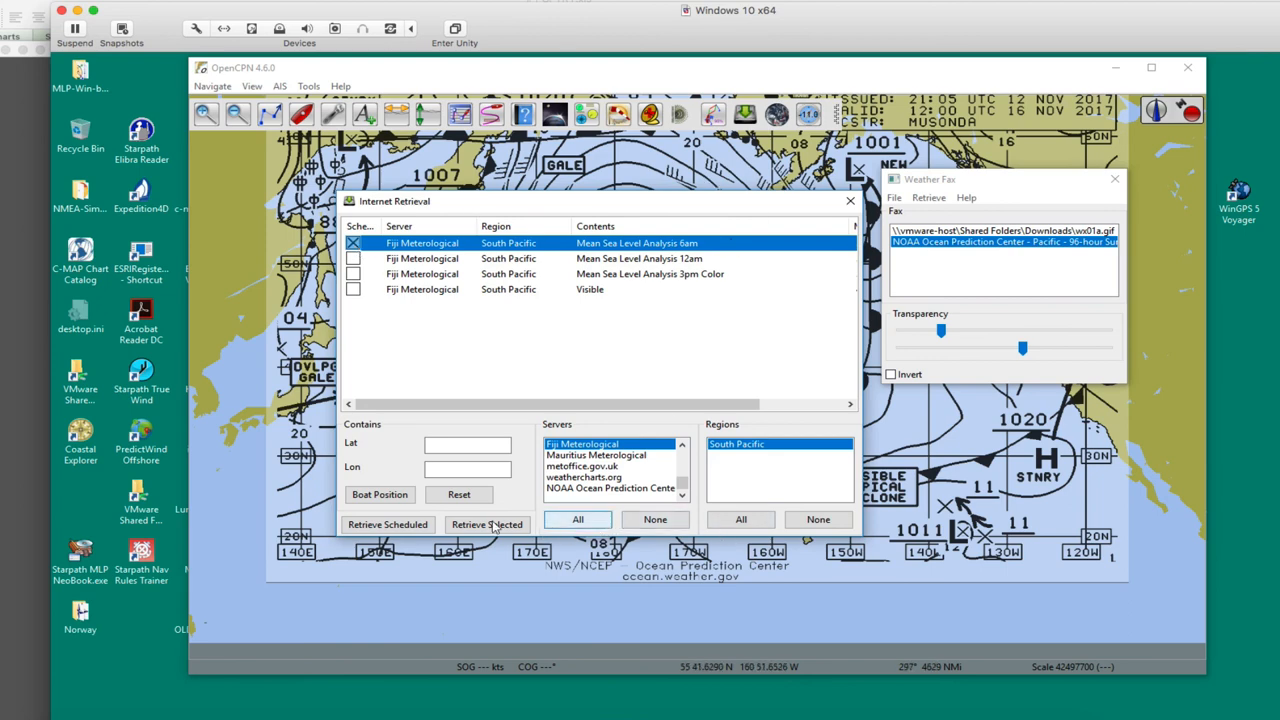
left_click(488, 524)
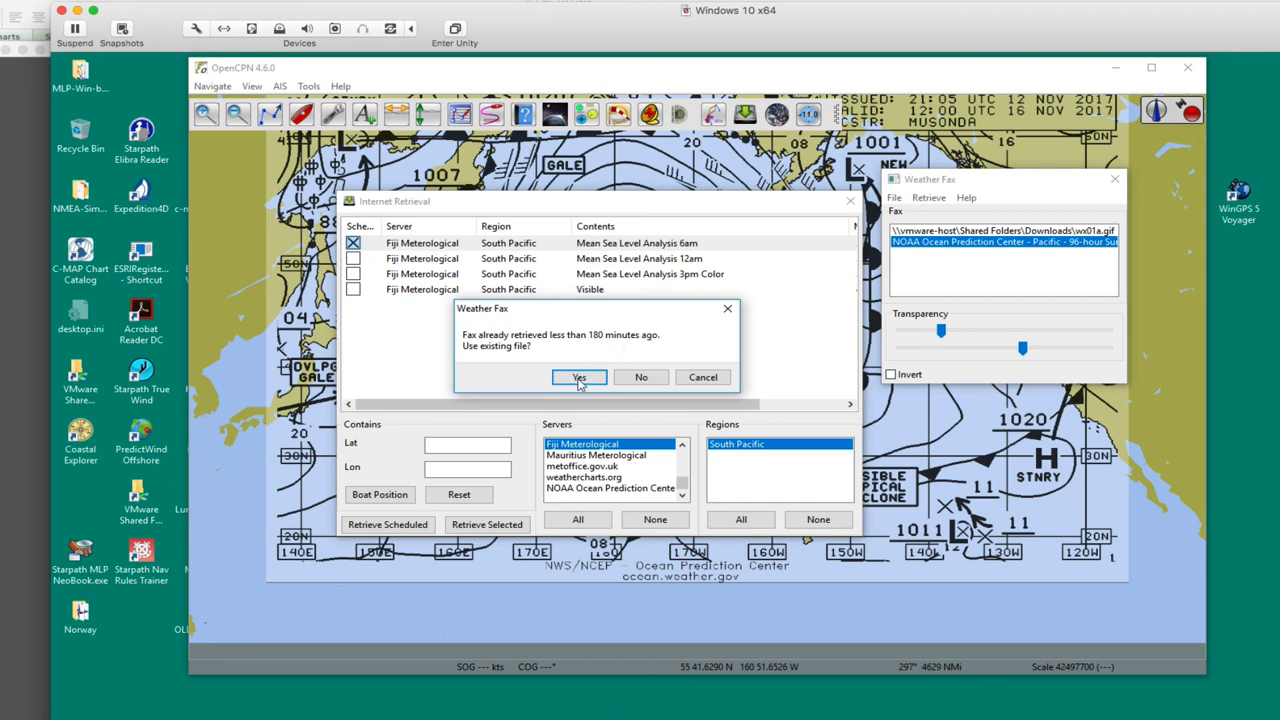
left_click(580, 376)
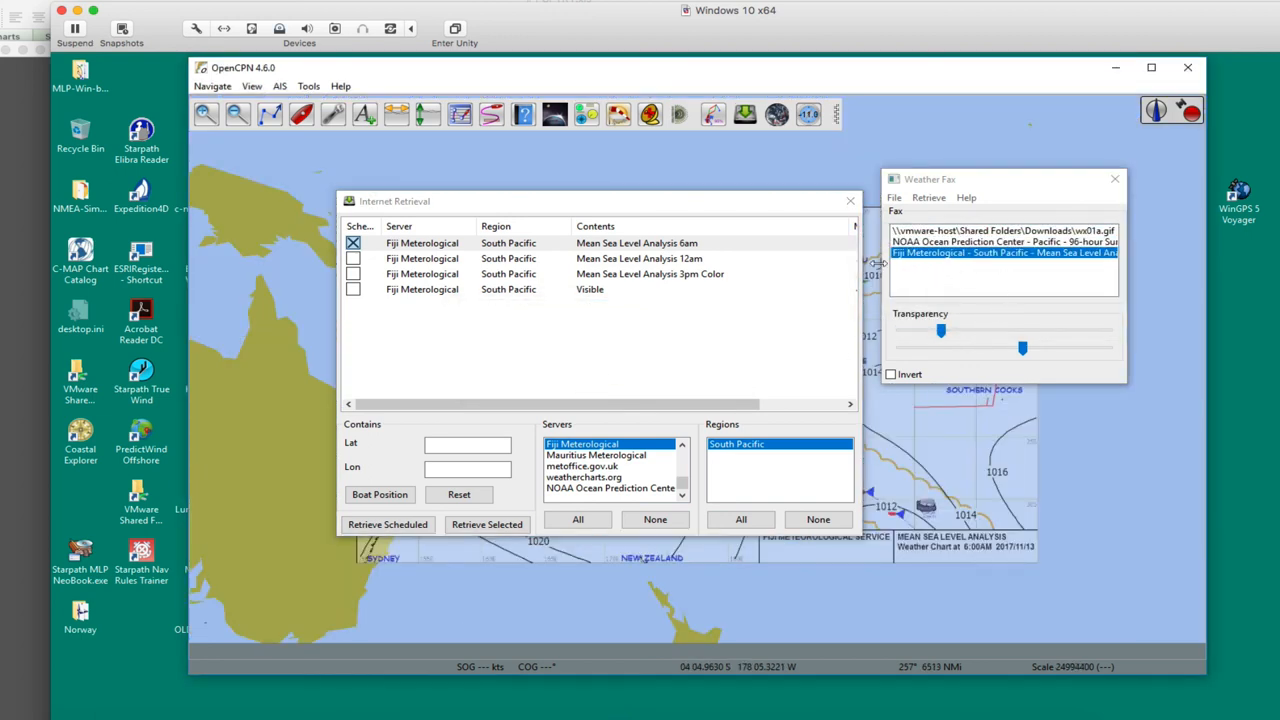
Close the Internet Retrieval window to reveal the Fiji South Pacific analysis overlay.
left_click(850, 200)
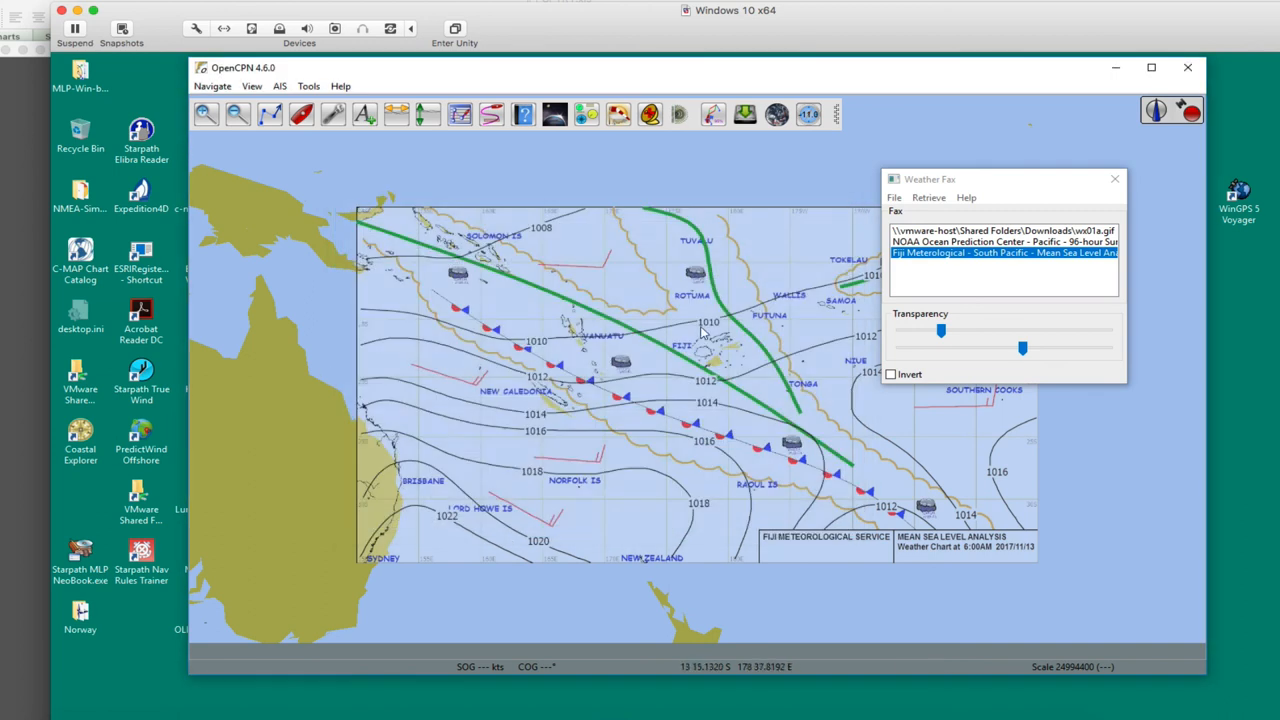
mouse_move(672, 298)
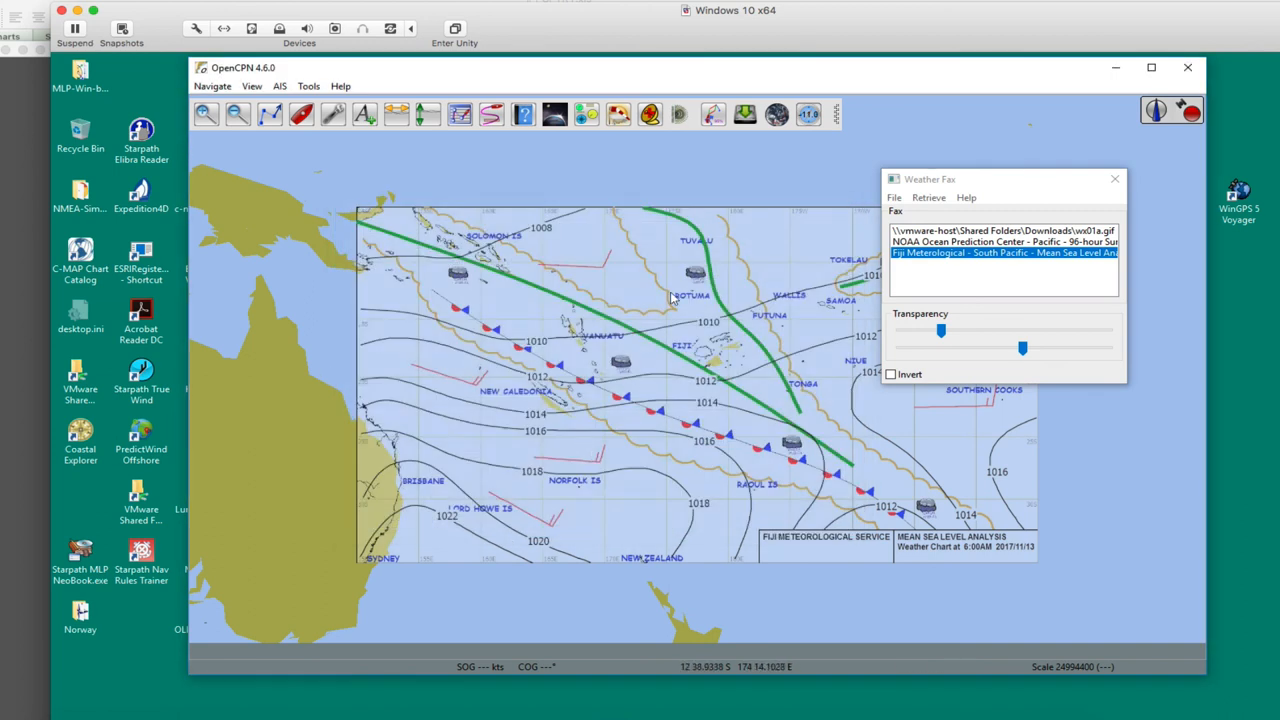
mouse_move(588, 374)
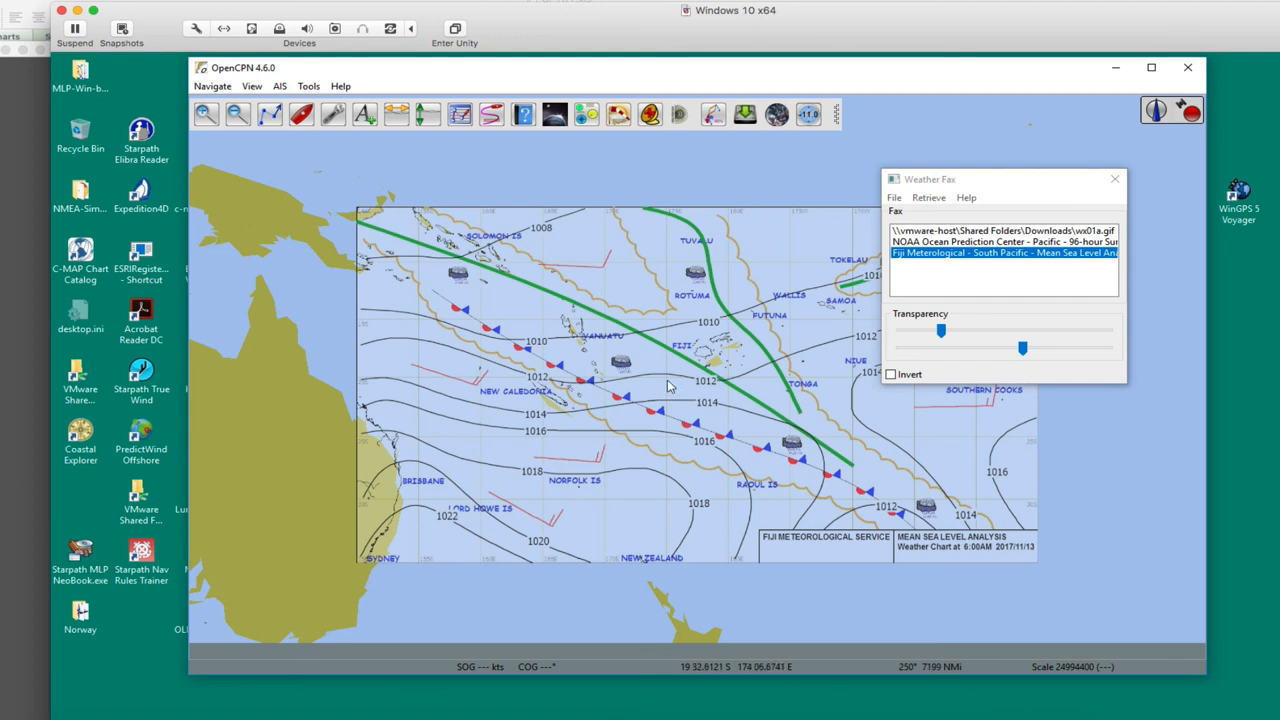
mouse_move(670, 312)
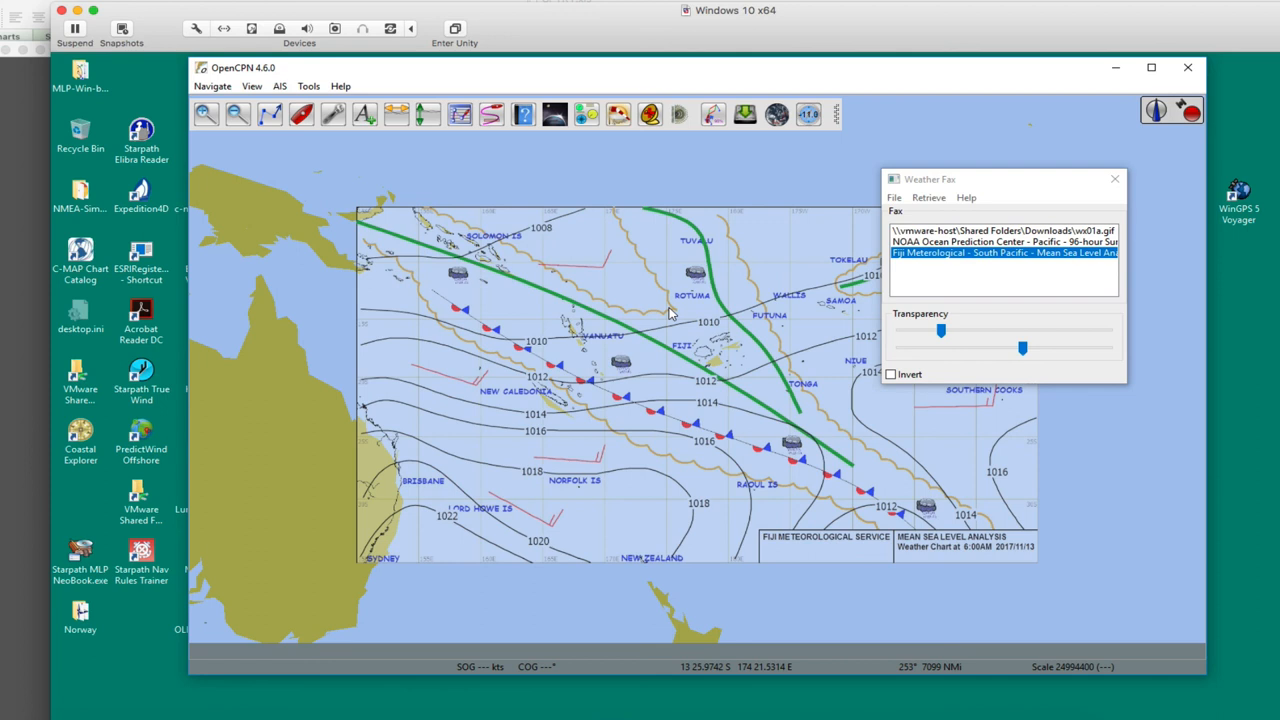
mouse_move(688, 304)
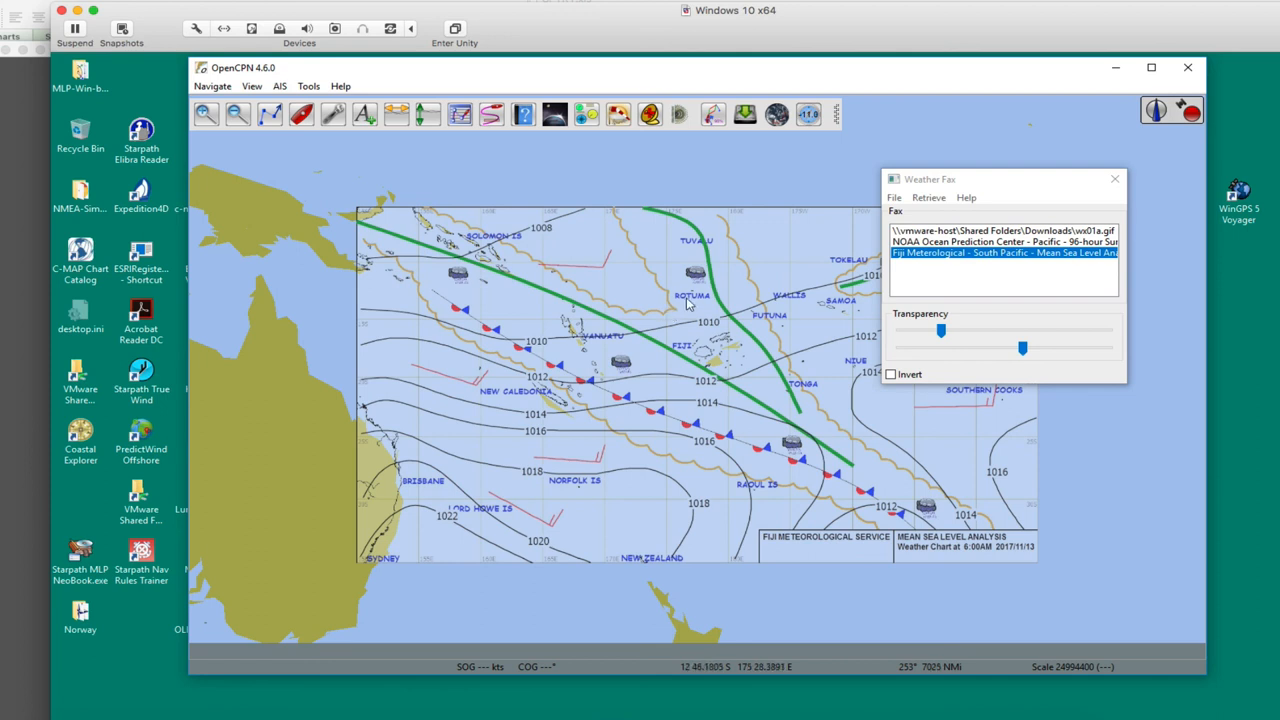